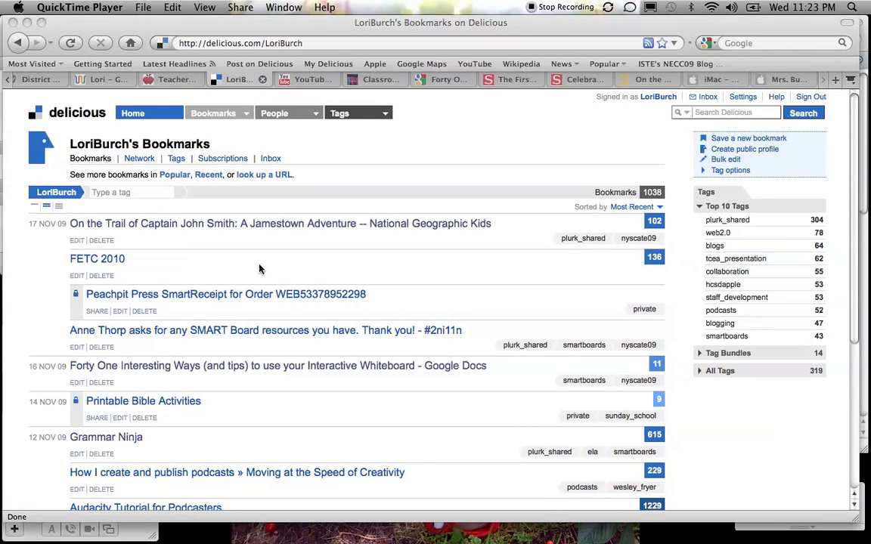
mouse_move(204, 286)
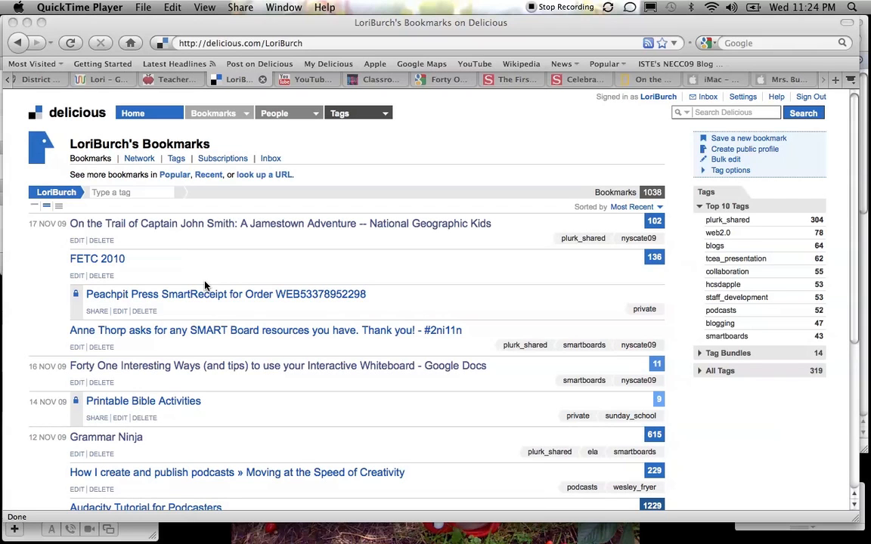
mouse_move(224, 418)
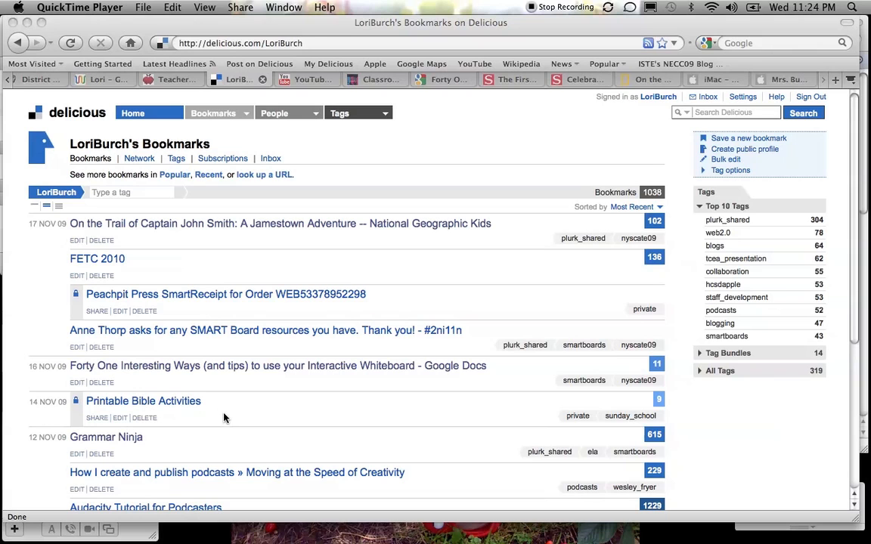
mouse_move(209, 415)
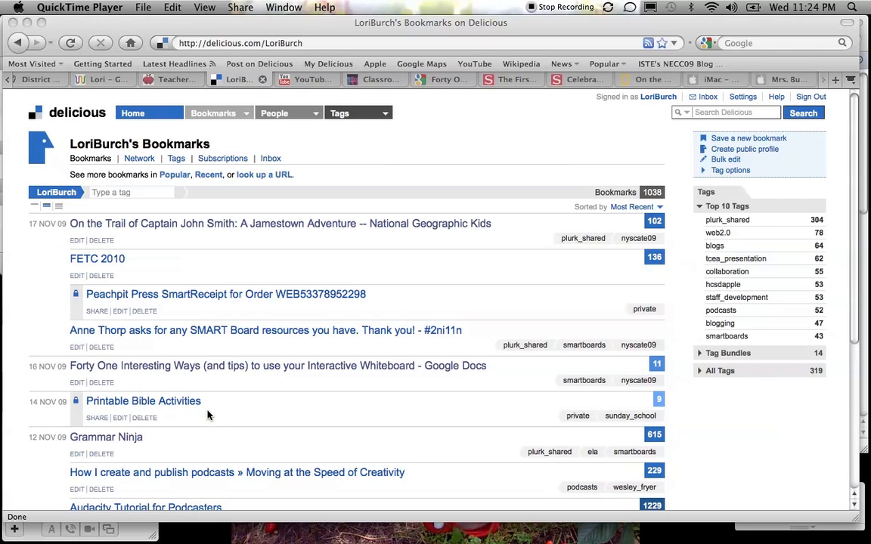
mouse_move(78, 405)
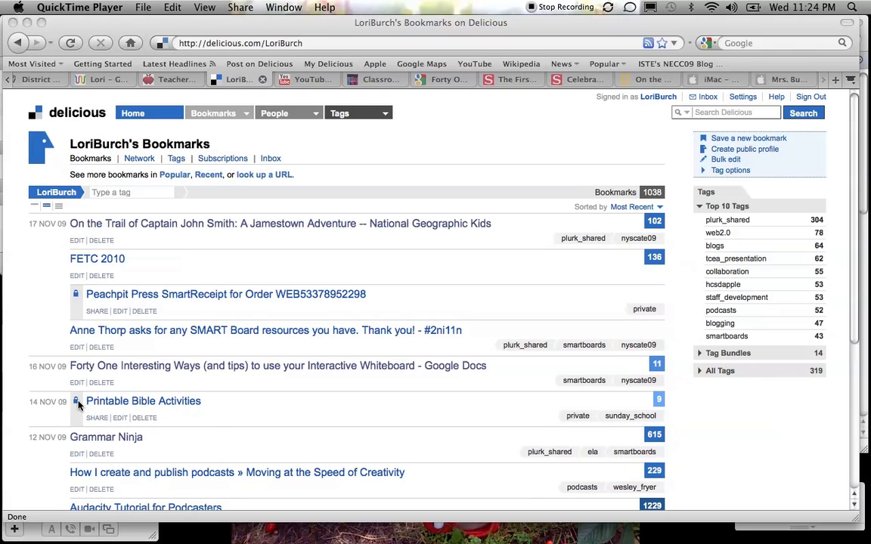
mouse_move(186, 414)
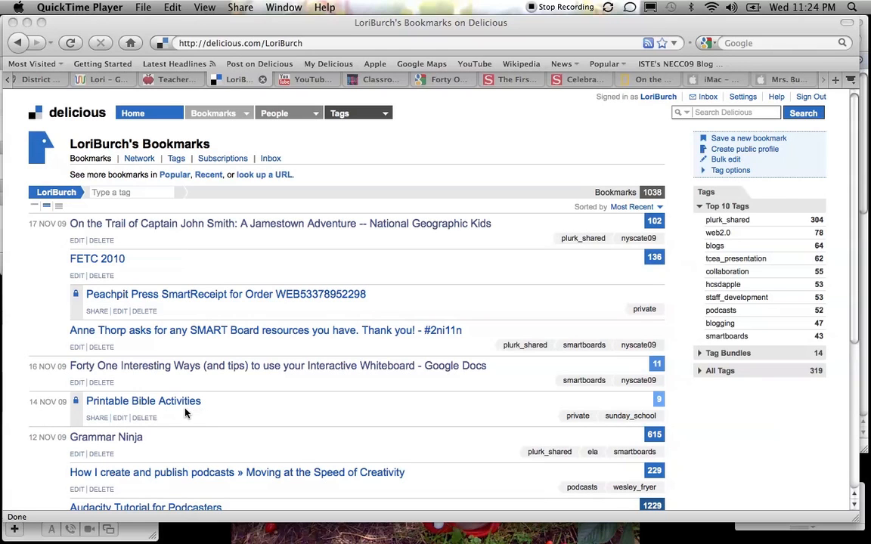
mouse_move(75, 411)
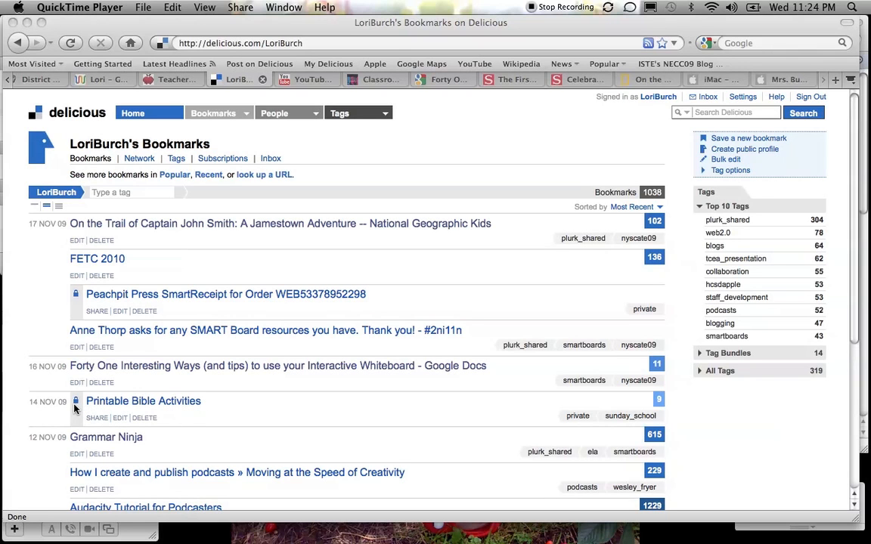
mouse_move(195, 311)
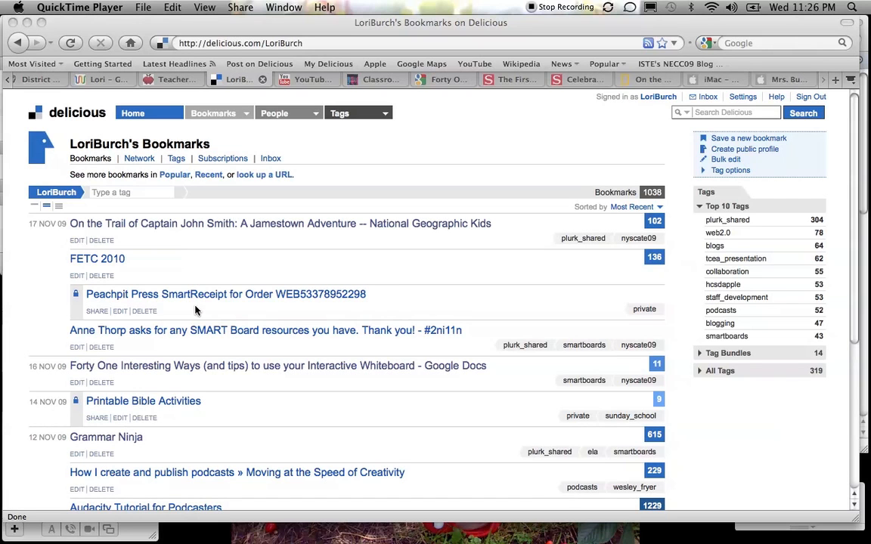
mouse_move(231, 318)
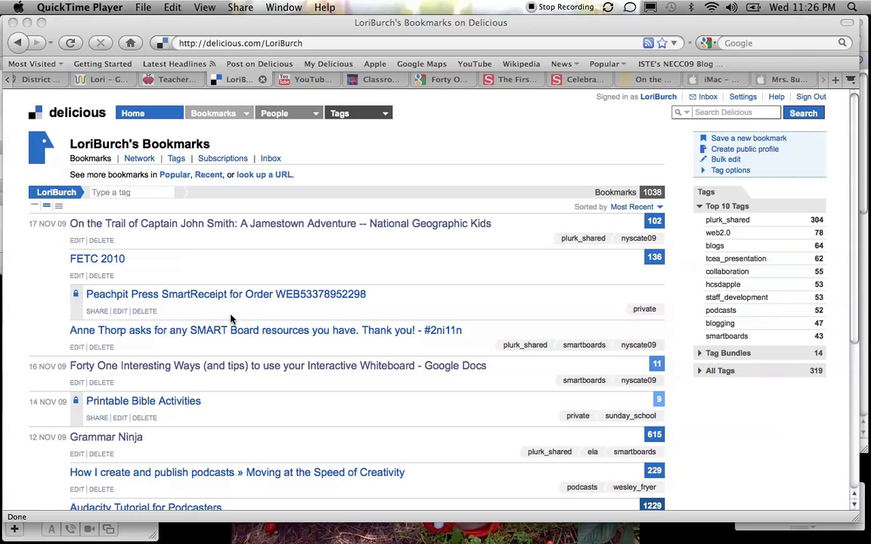
mouse_move(362, 298)
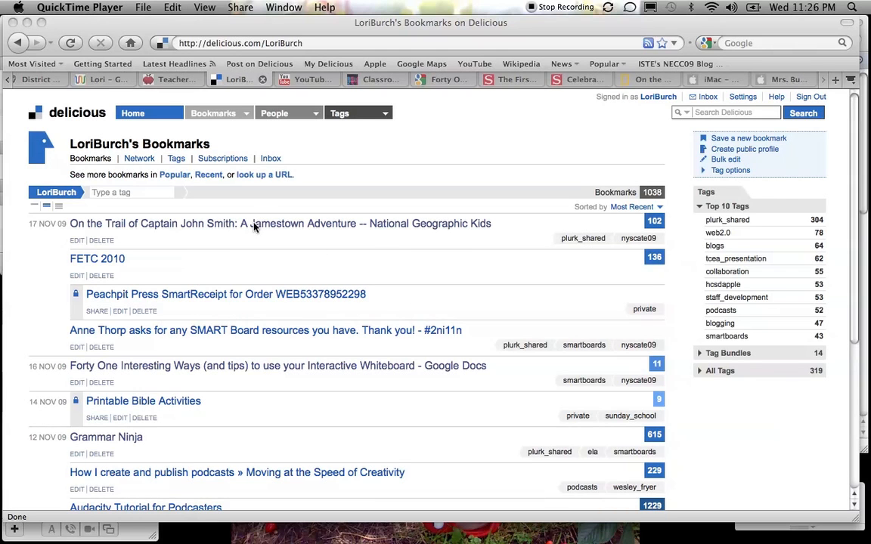
mouse_move(249, 251)
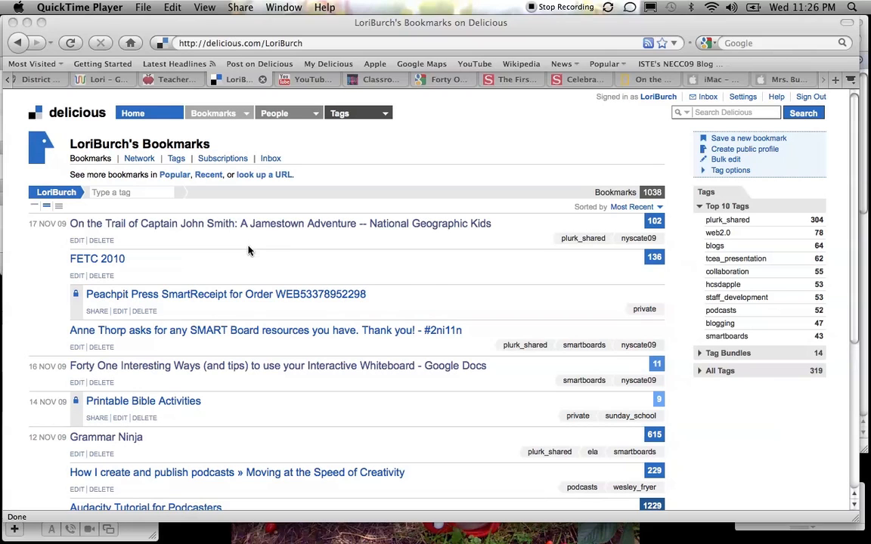
mouse_move(234, 235)
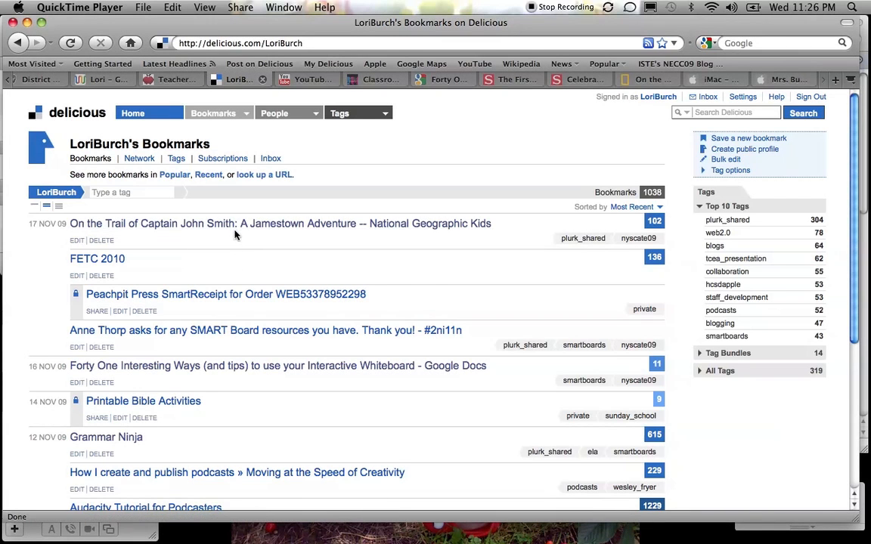
mouse_move(247, 249)
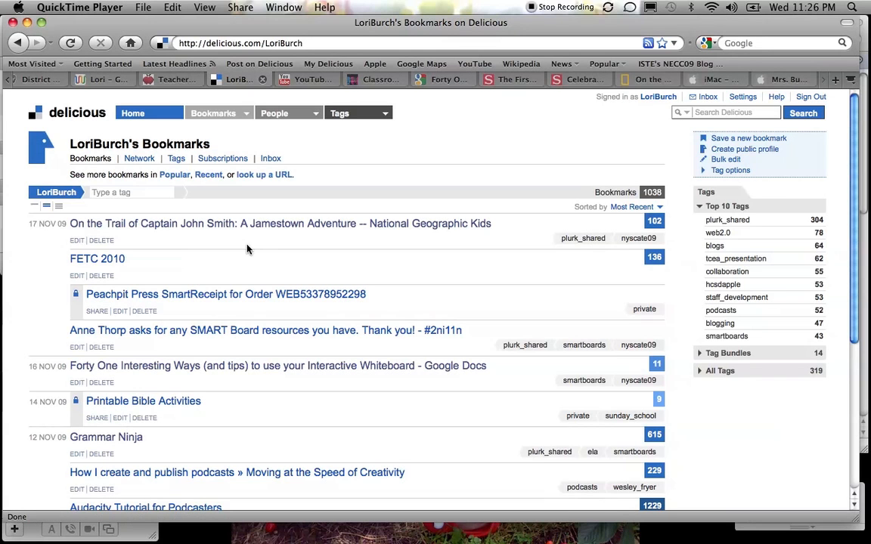
mouse_move(136, 257)
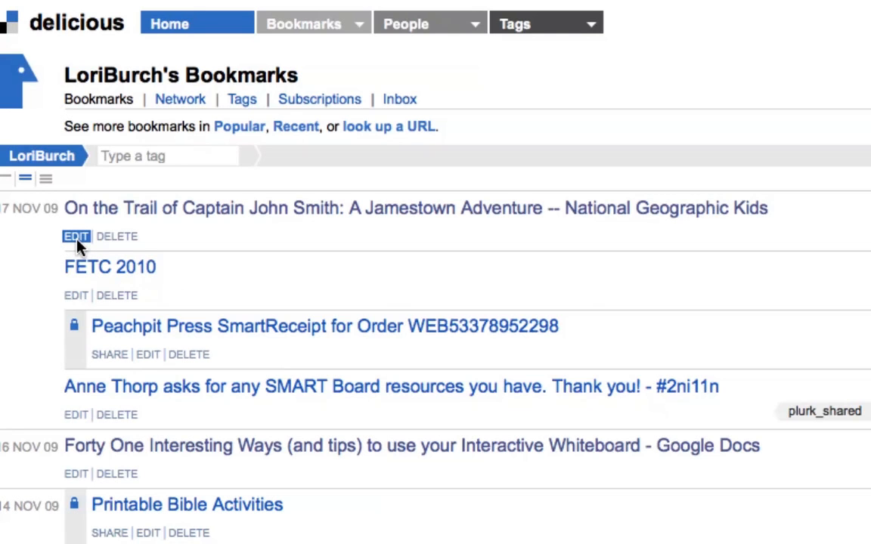
- Edit the Captain John Smith bookmark and save the changes
left_click(76, 236)
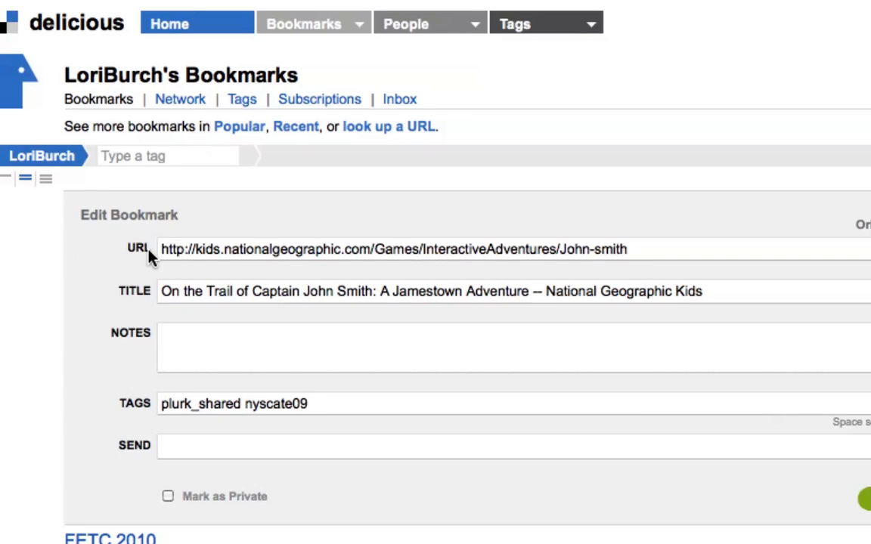
mouse_move(188, 260)
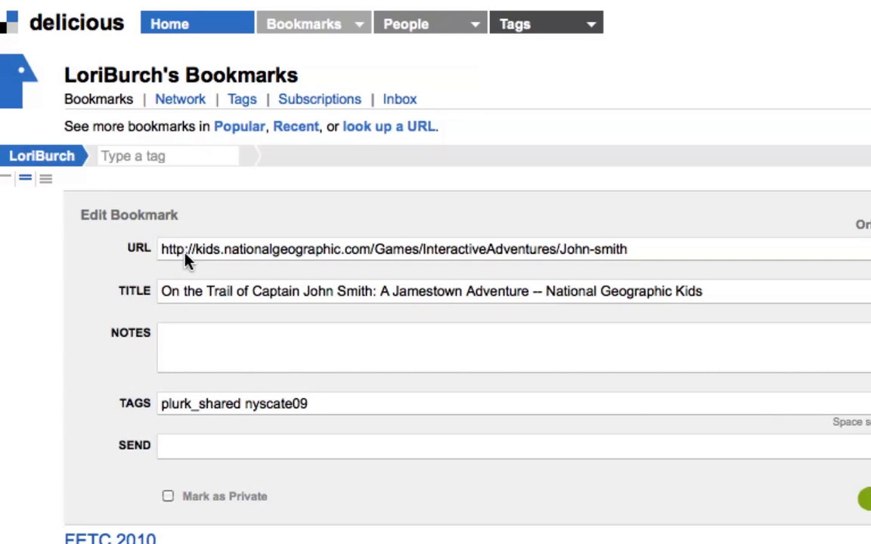
mouse_move(217, 321)
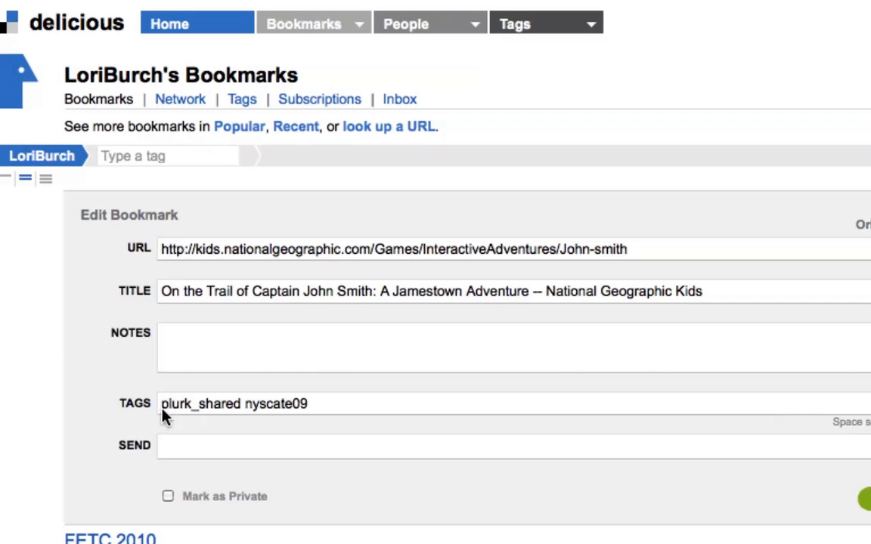
mouse_move(283, 414)
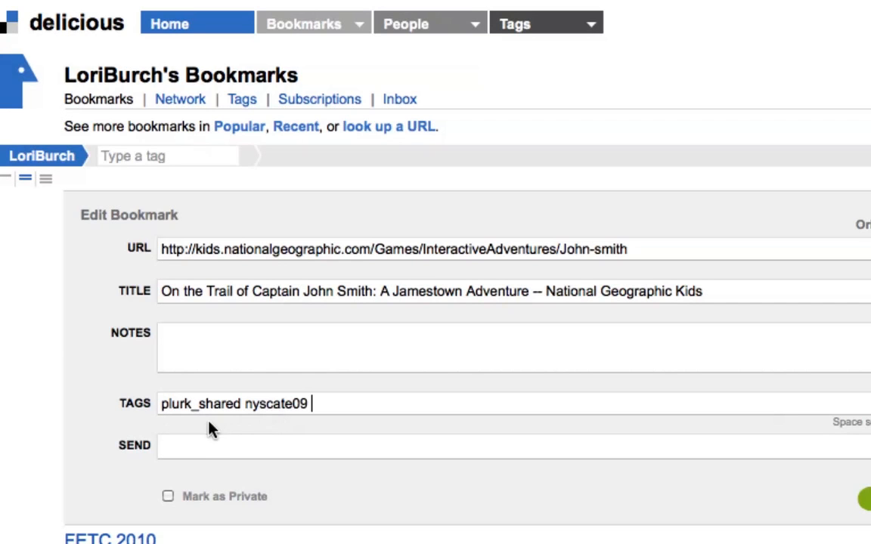
mouse_move(209, 429)
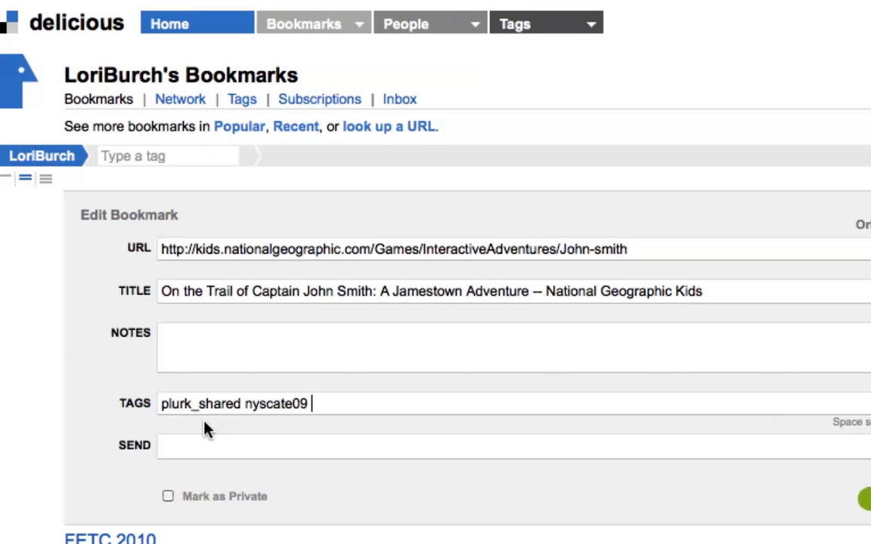
mouse_move(199, 457)
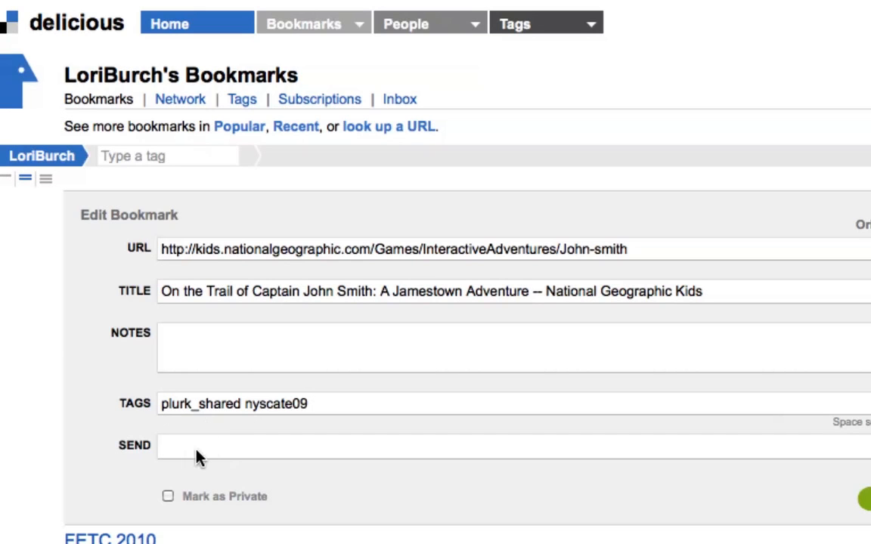
mouse_move(316, 457)
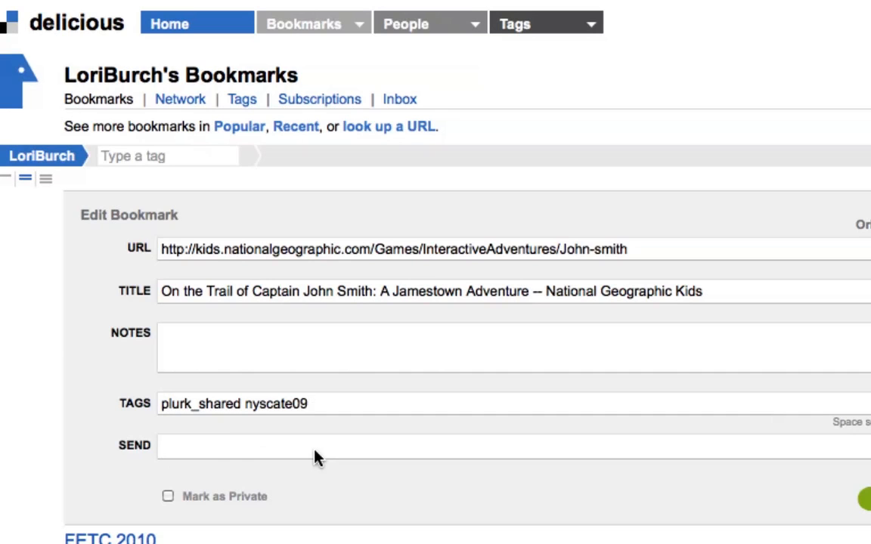
left_click(303, 404)
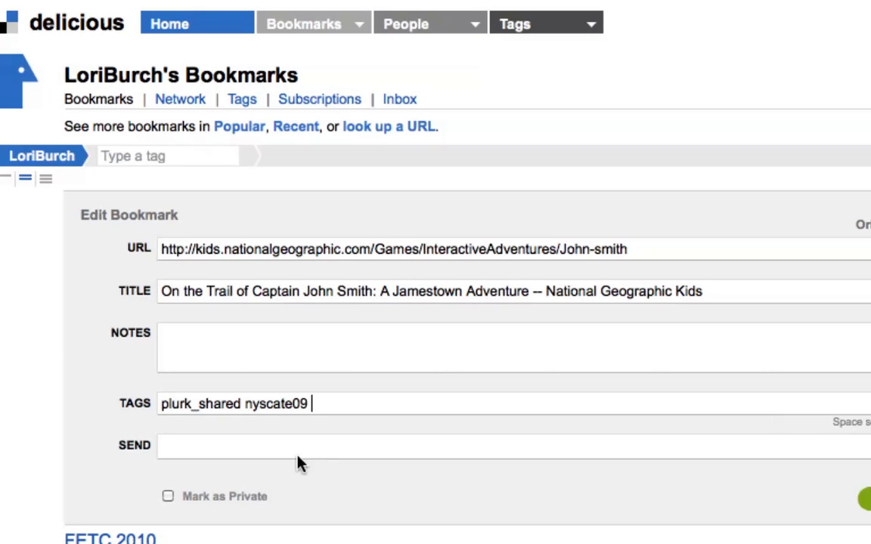
mouse_move(275, 502)
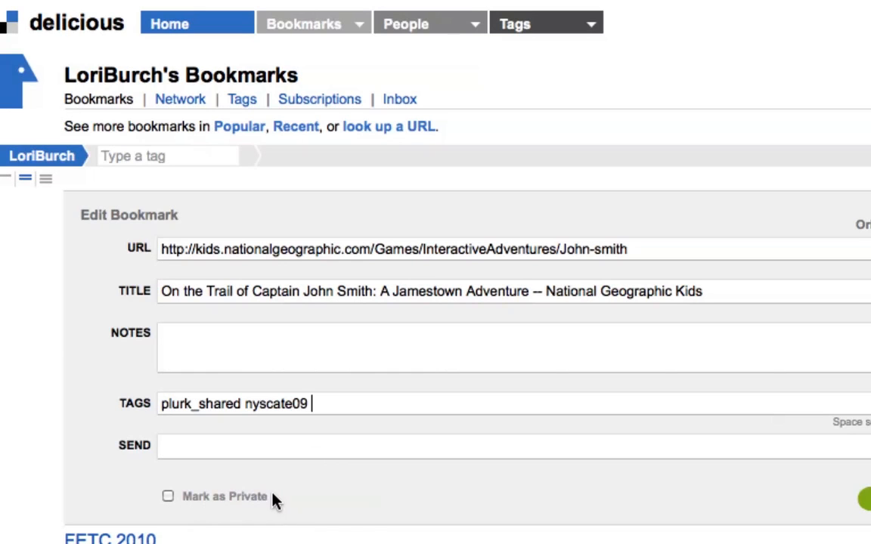
mouse_move(305, 475)
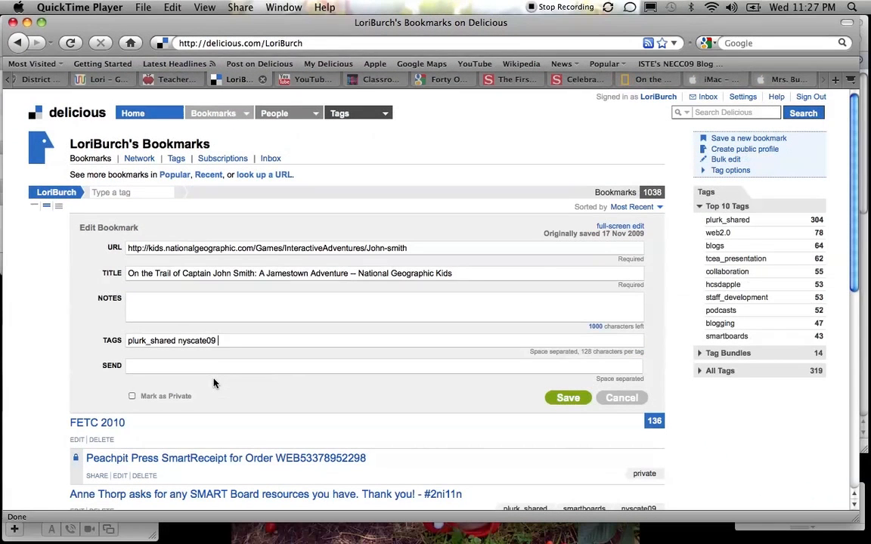
mouse_move(410, 394)
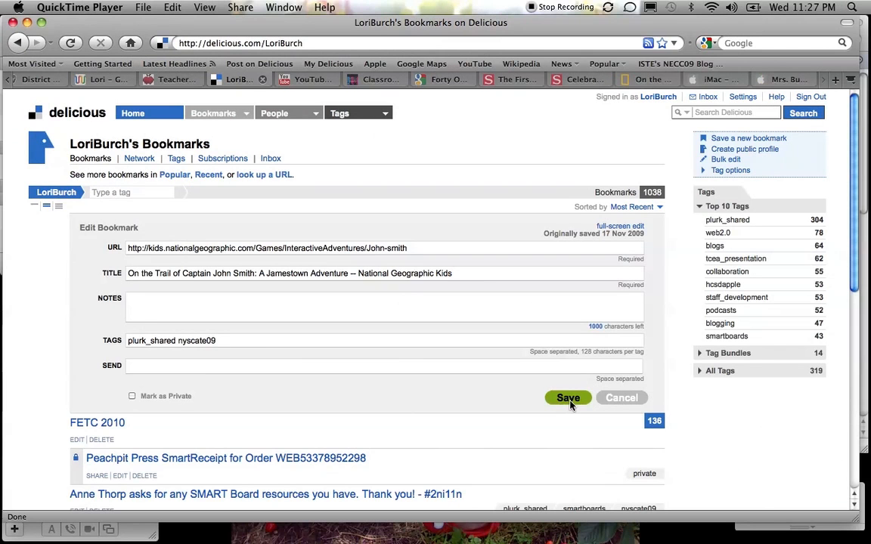
left_click(568, 397)
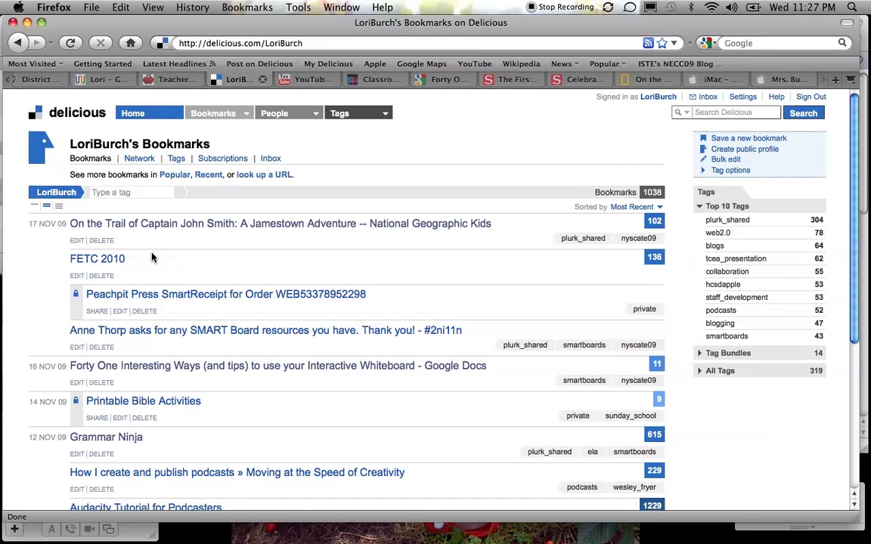
mouse_move(106, 250)
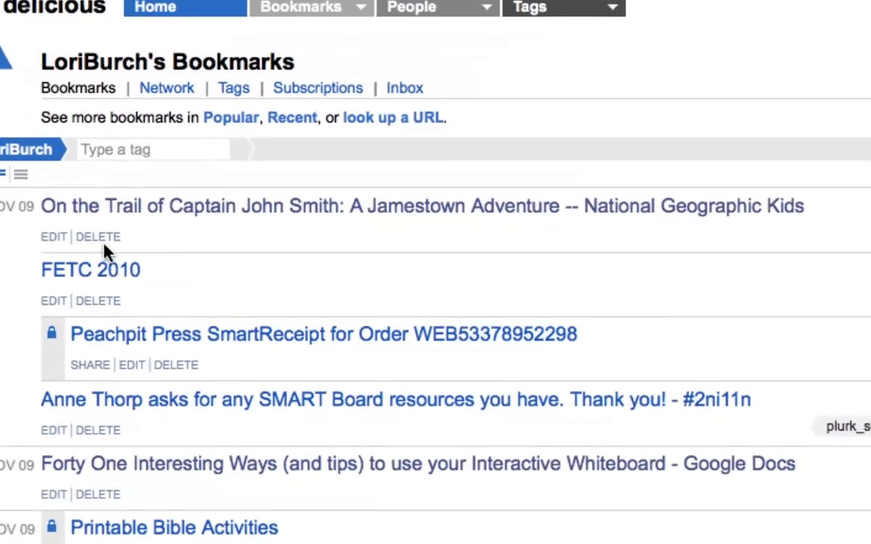
- Scroll the bookmark list toward the Audacity Tutorial for Podcasters saver count
scroll("up", 3)
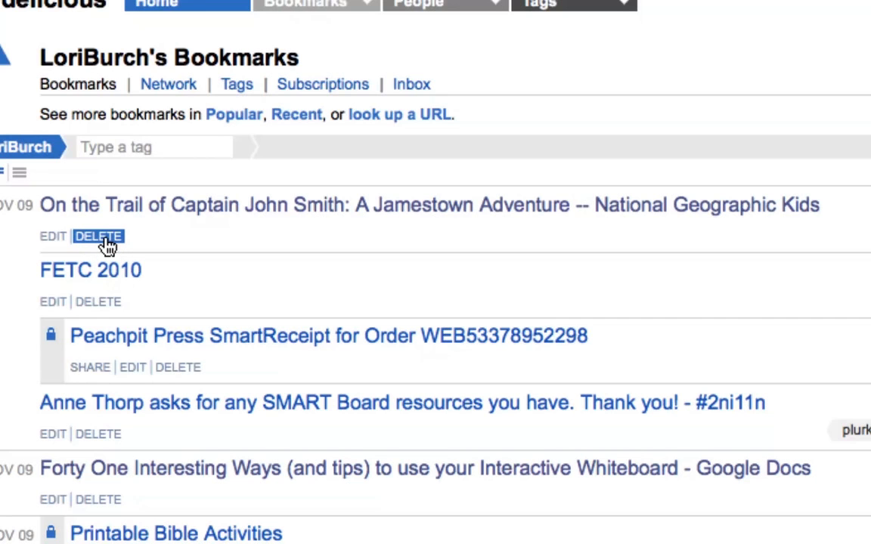
mouse_move(167, 278)
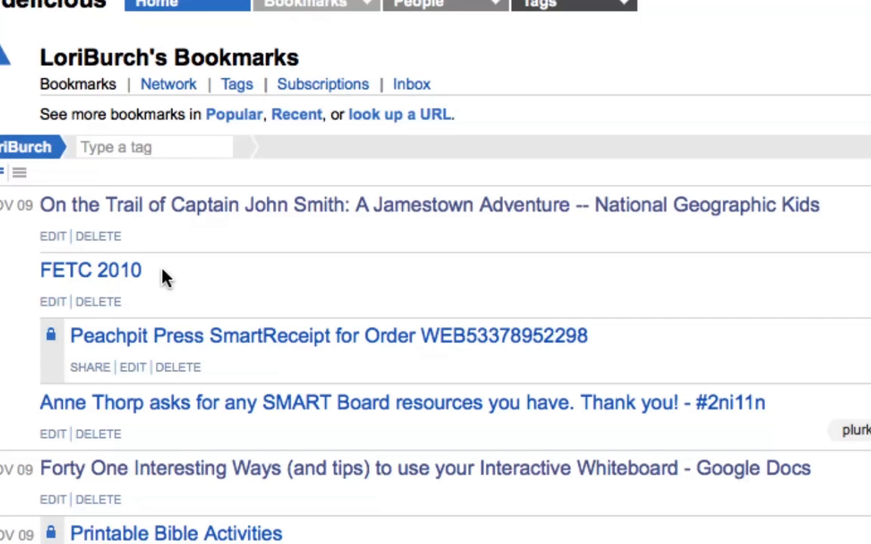
mouse_move(156, 348)
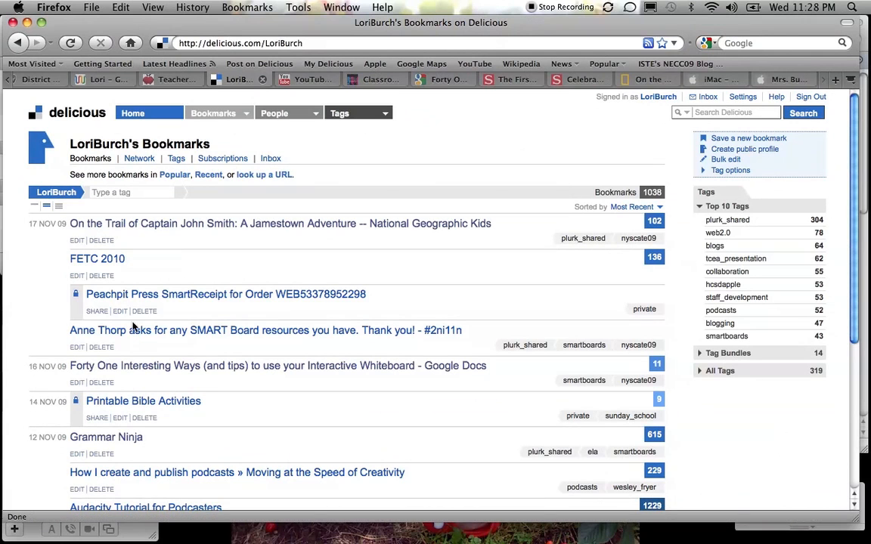
mouse_move(427, 242)
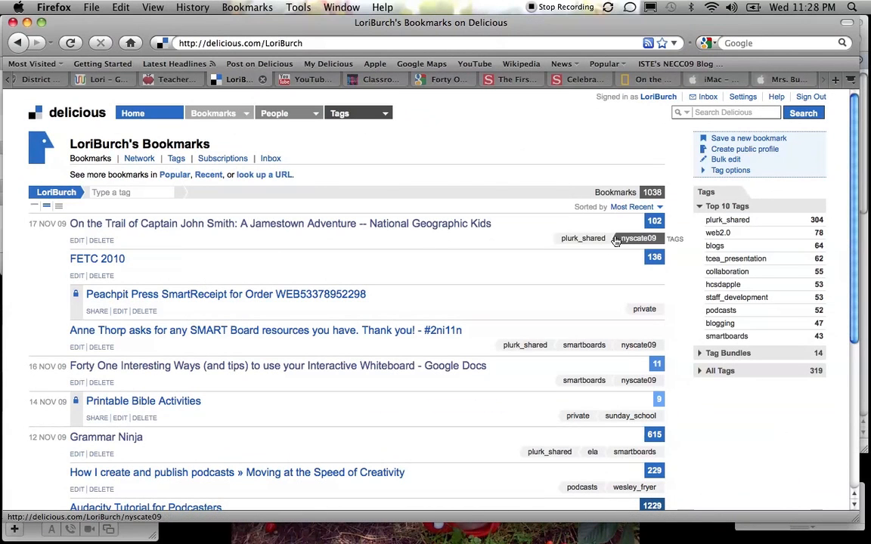
mouse_move(583, 239)
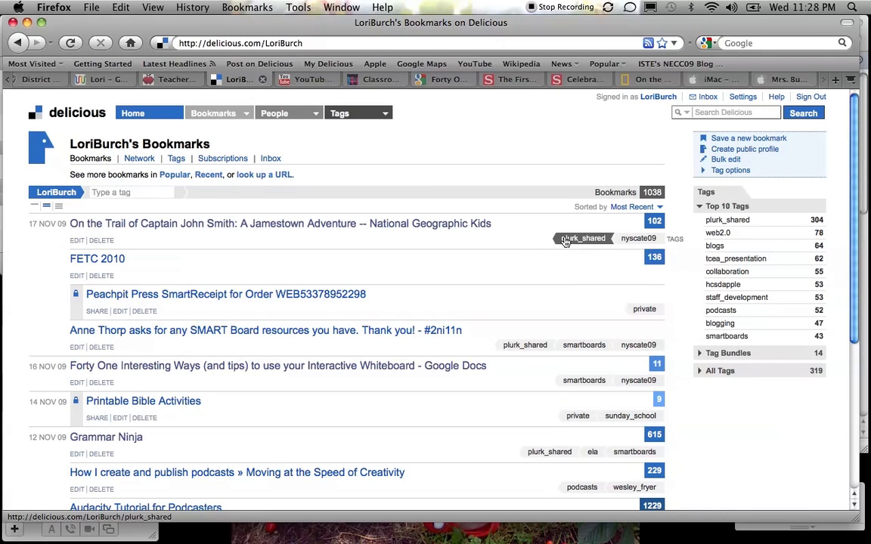
mouse_move(547, 287)
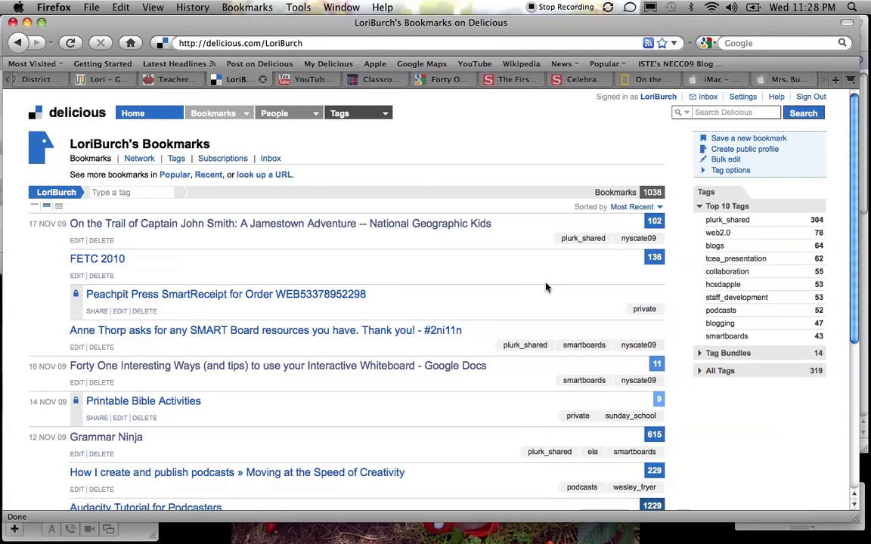
mouse_move(654, 257)
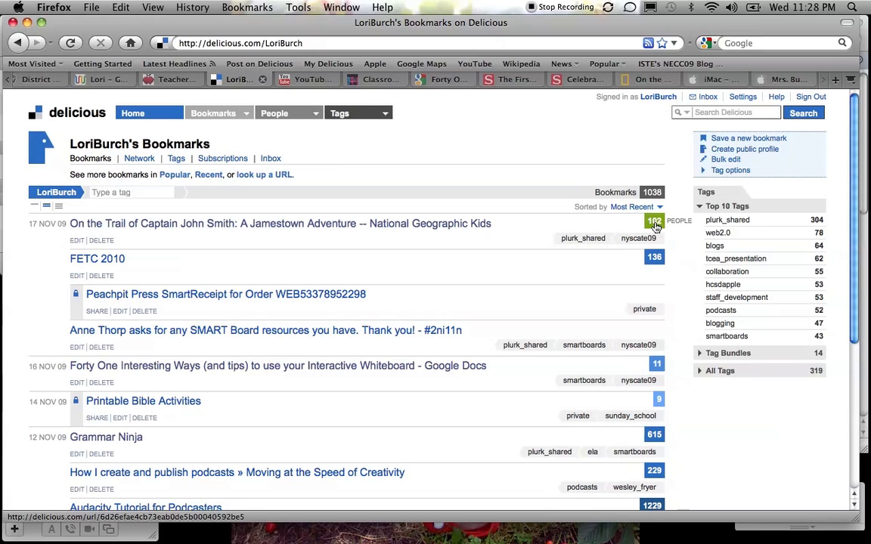
mouse_move(654, 257)
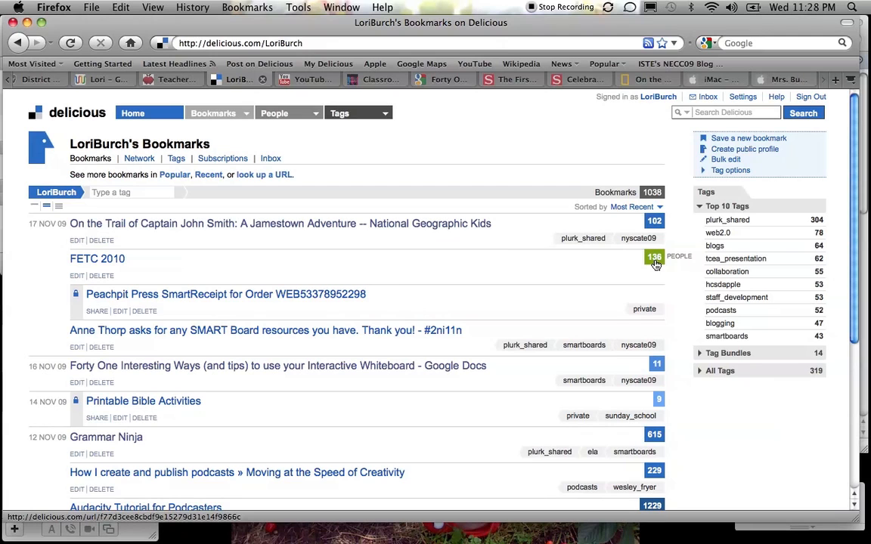
mouse_move(594, 273)
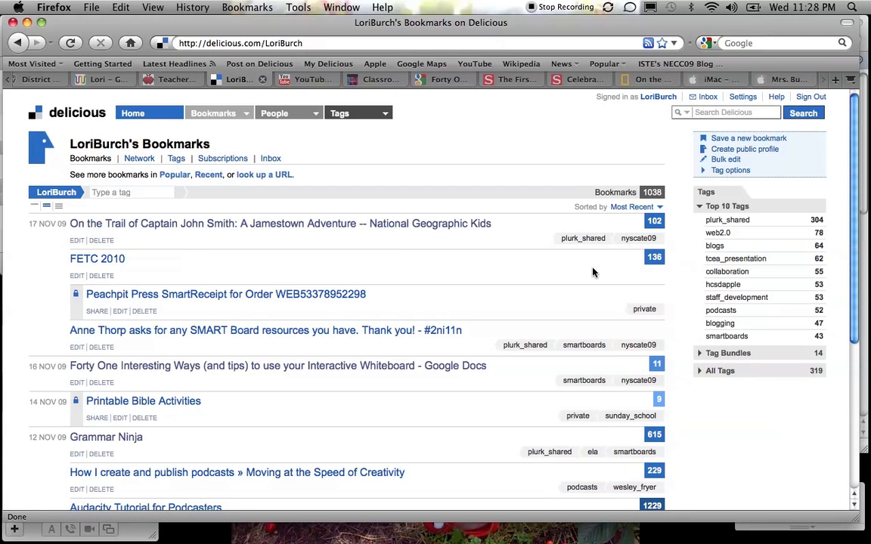
mouse_move(612, 278)
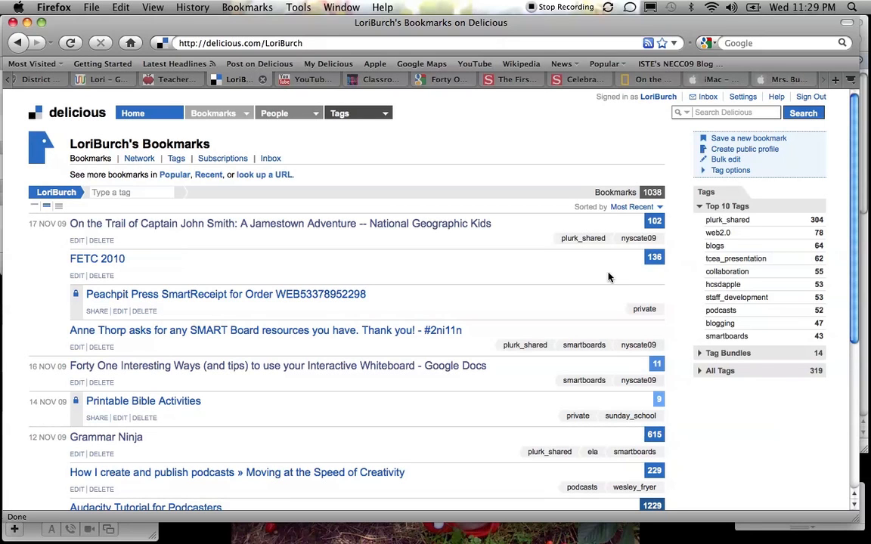
mouse_move(454, 413)
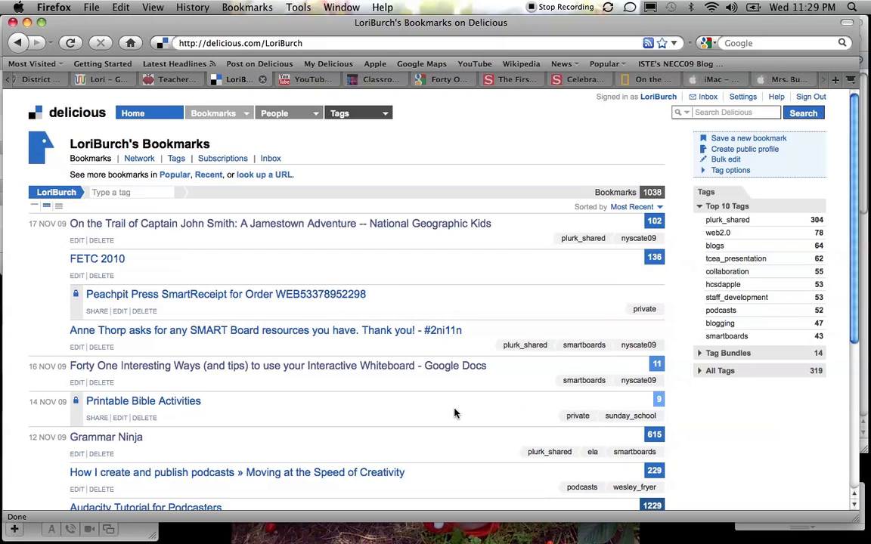
scroll("down", 3)
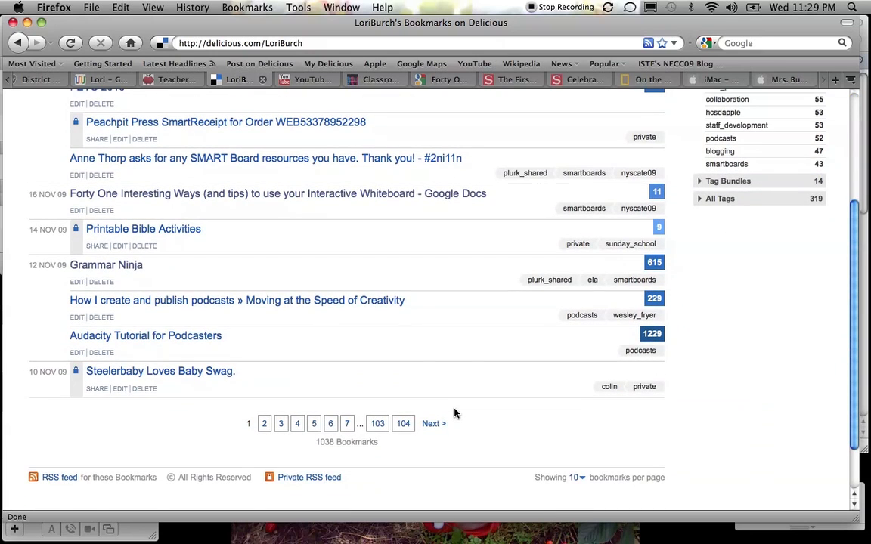
mouse_move(226, 349)
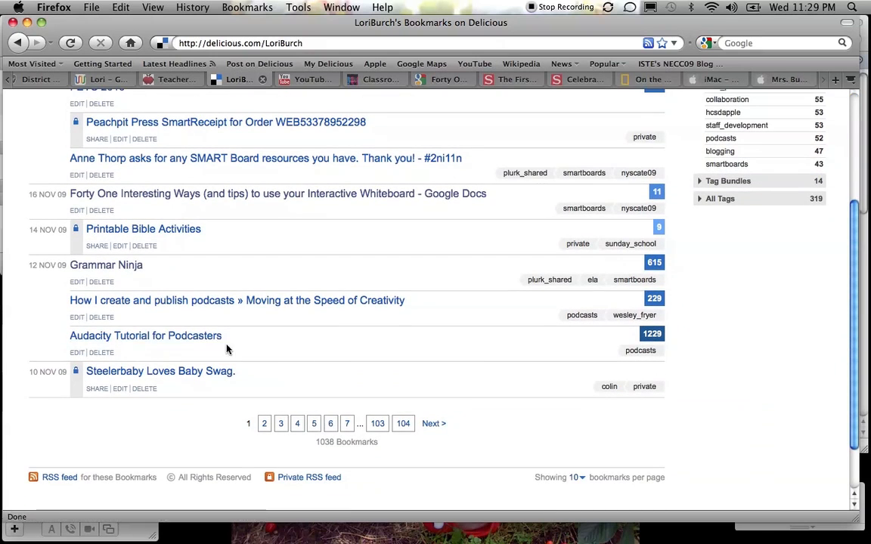
mouse_move(529, 358)
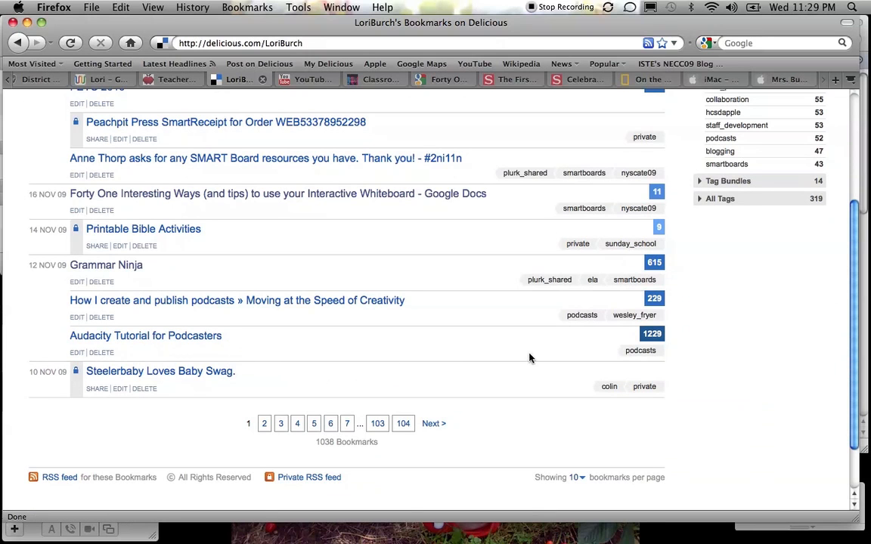
mouse_move(652, 333)
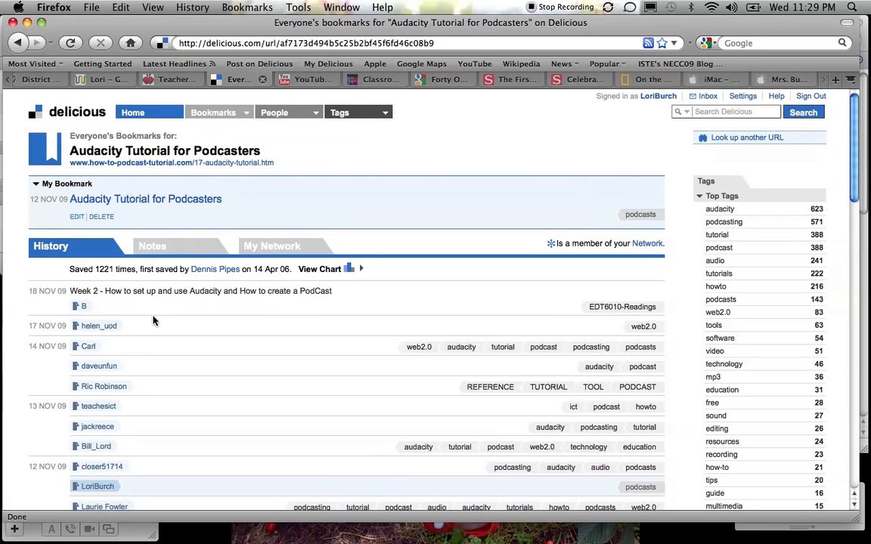
- Open the bookmarks of the 05 Nov 09 saver who tagged it audacity, podcasting, tutorials
scroll("down", 3)
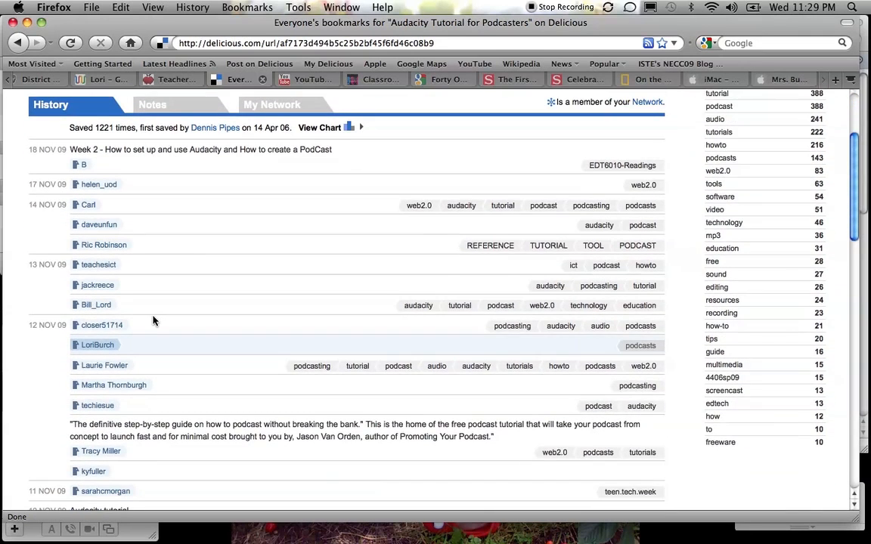
scroll("down", 3)
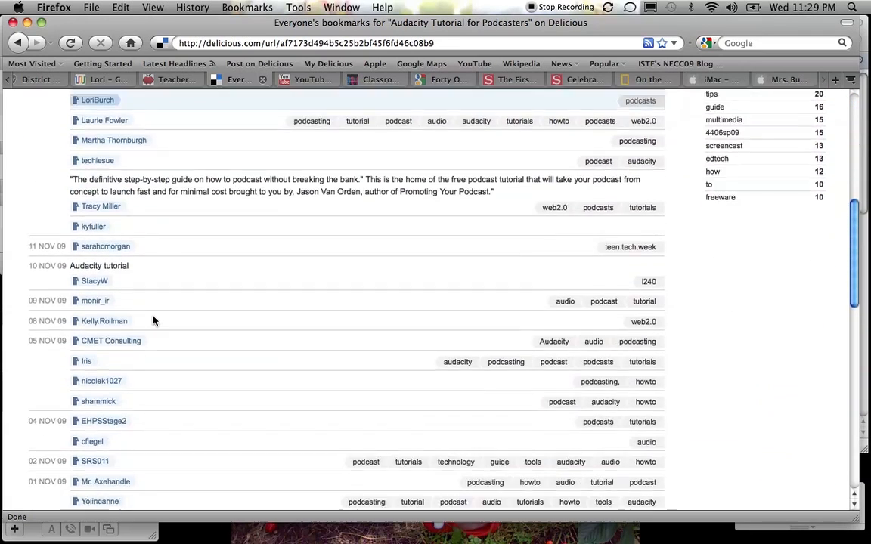
scroll("down", 3)
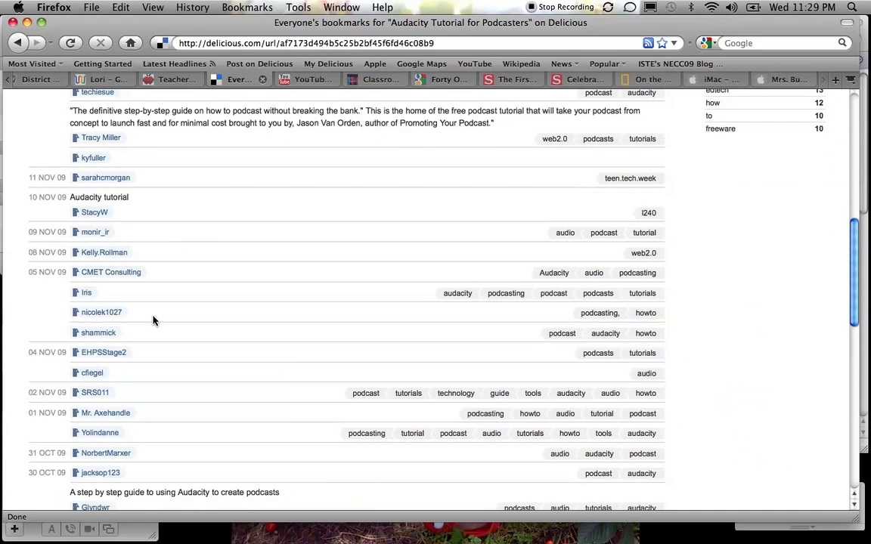
mouse_move(287, 317)
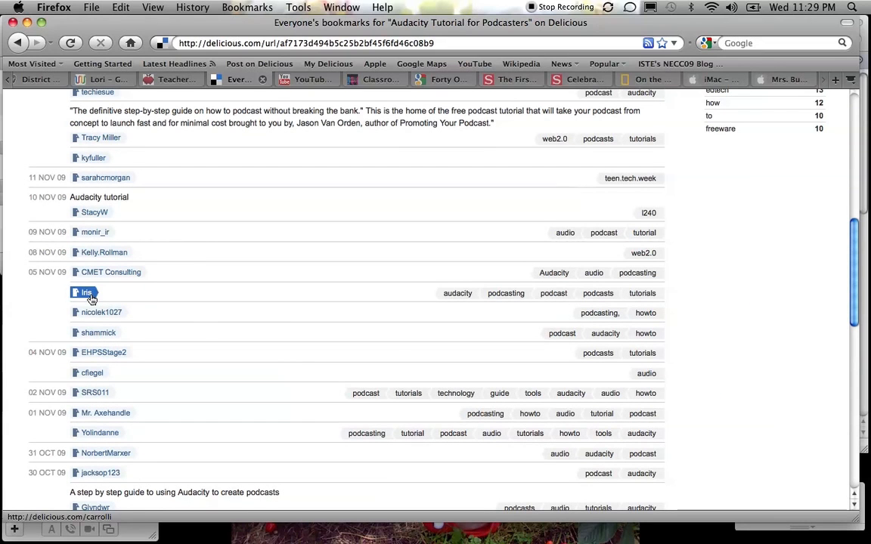
mouse_move(457, 293)
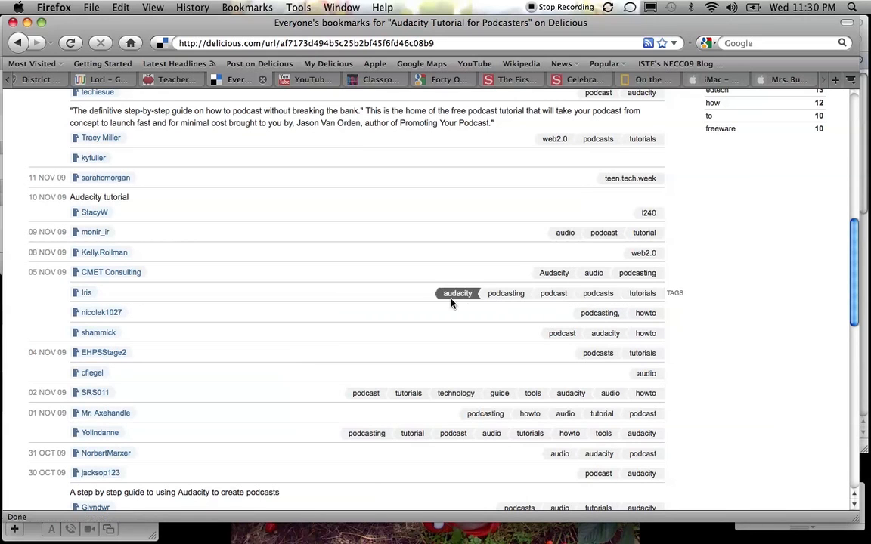
mouse_move(306, 315)
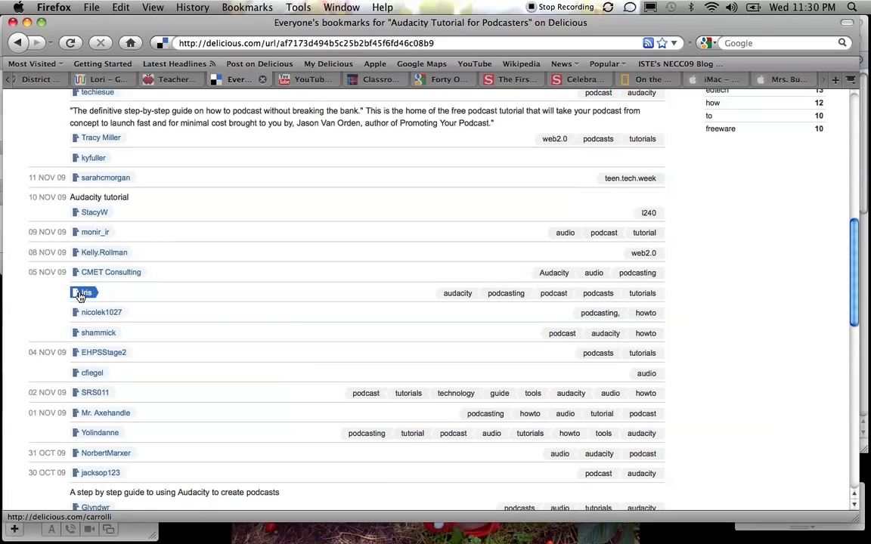
left_click(85, 293)
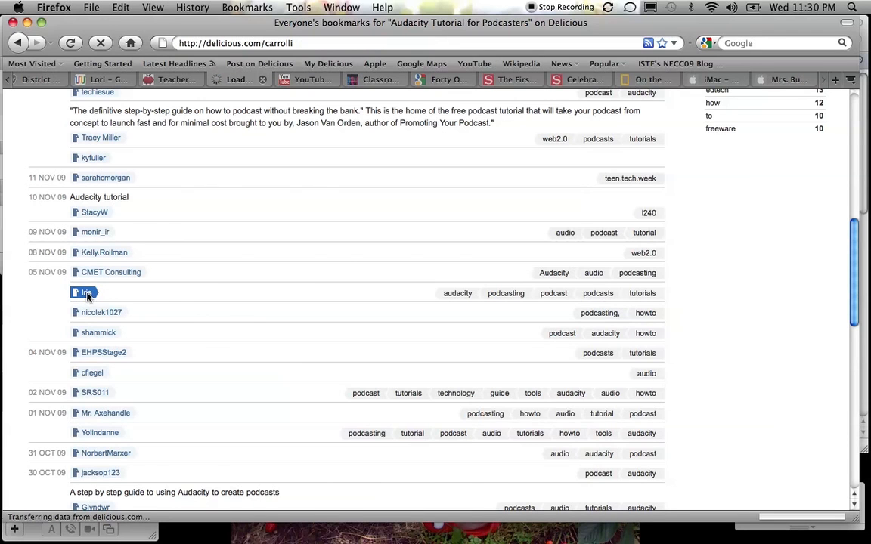
left_click(86, 293)
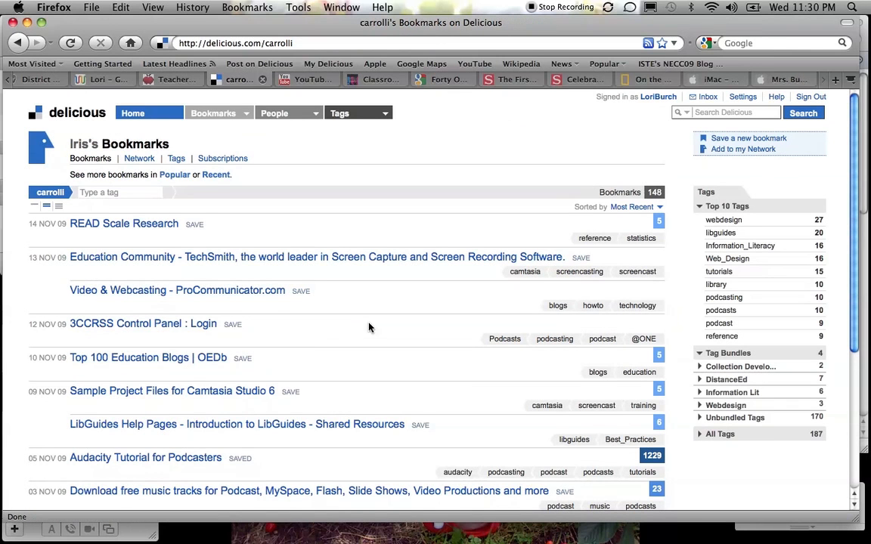
mouse_move(367, 306)
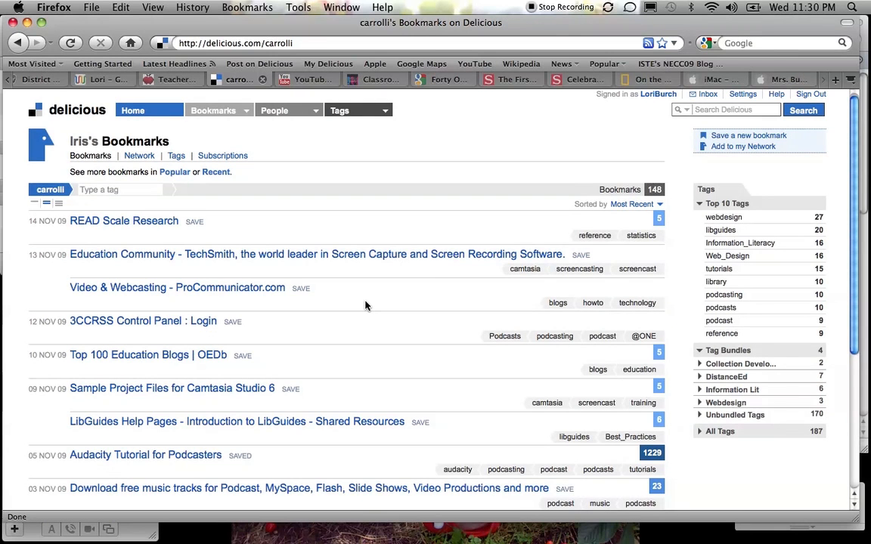
scroll("down", 3)
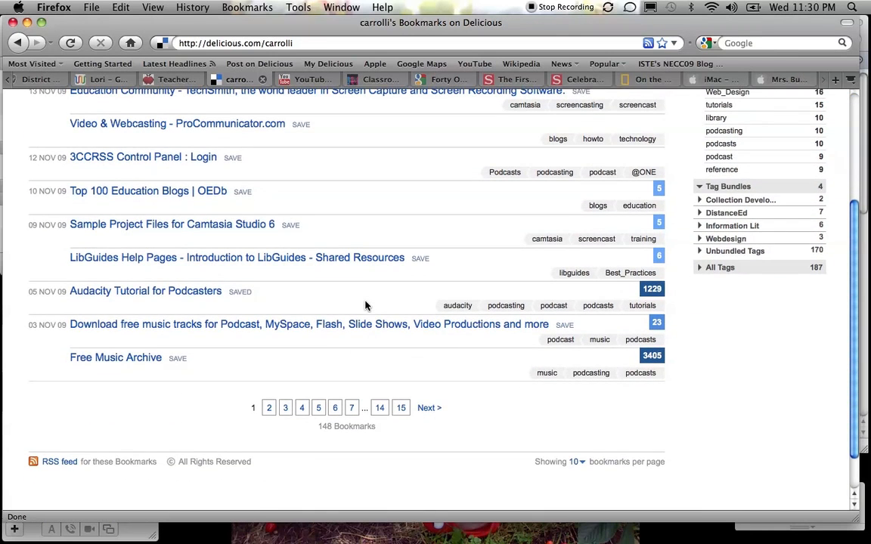
scroll("up", 3)
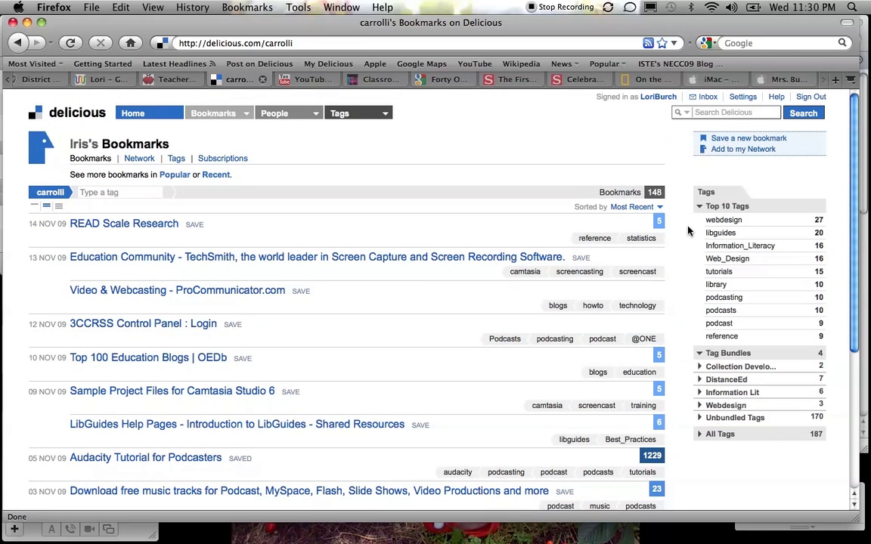
mouse_move(724, 219)
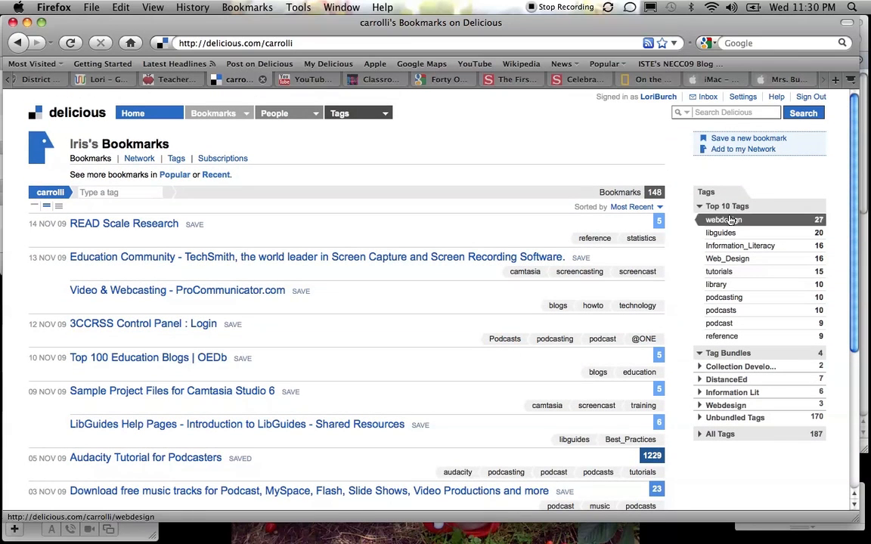
mouse_move(724, 298)
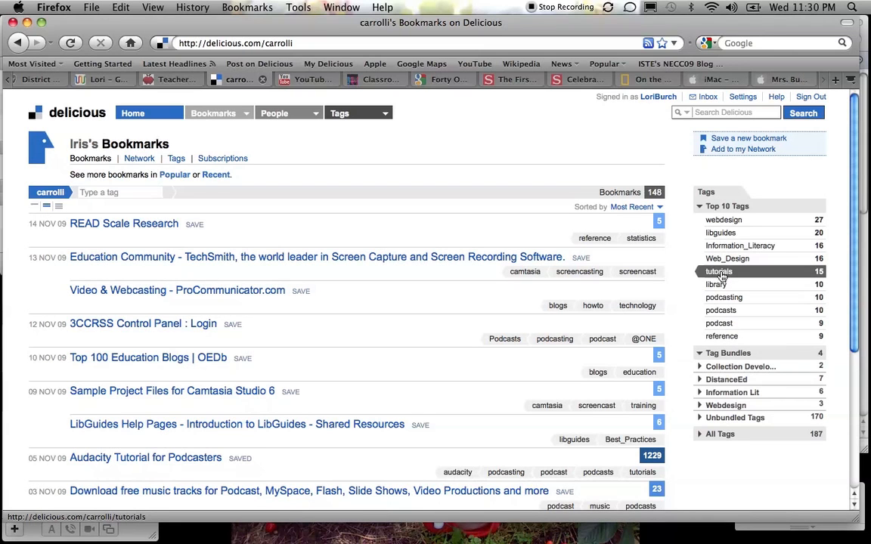
mouse_move(724, 297)
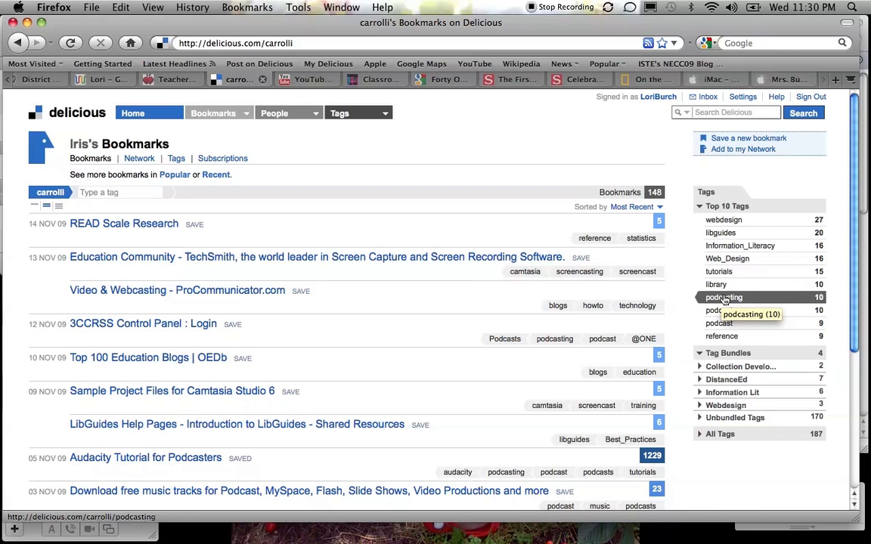
- Filter Iris's bookmarks to the podcasting tag, leaving 10 bookmarks
left_click(723, 298)
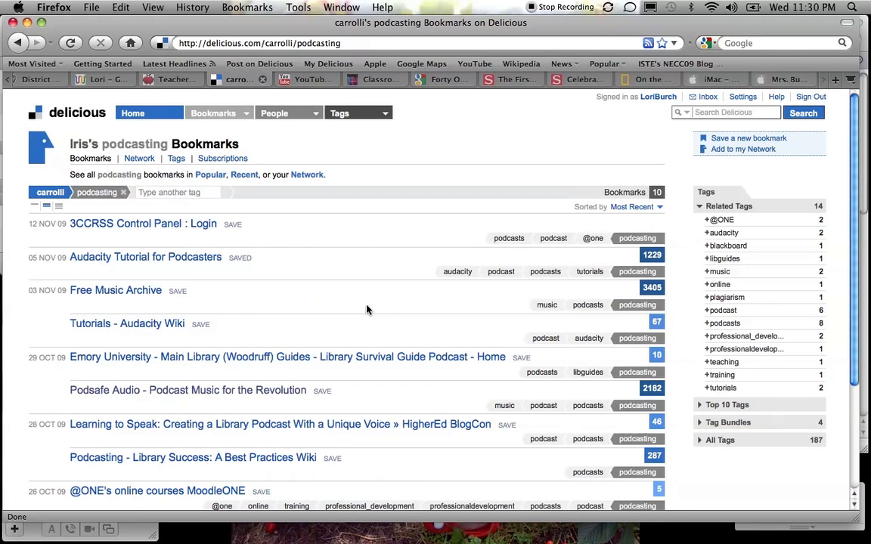
scroll("down", 3)
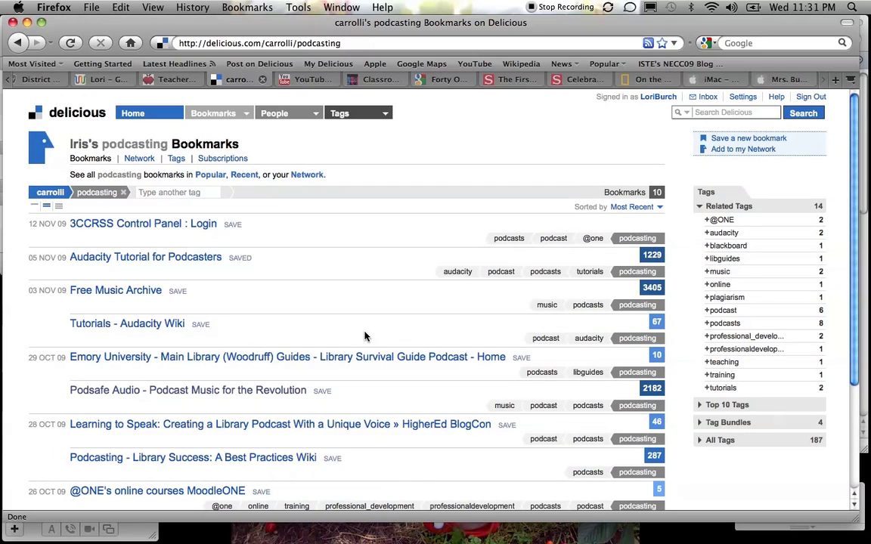
mouse_move(189, 248)
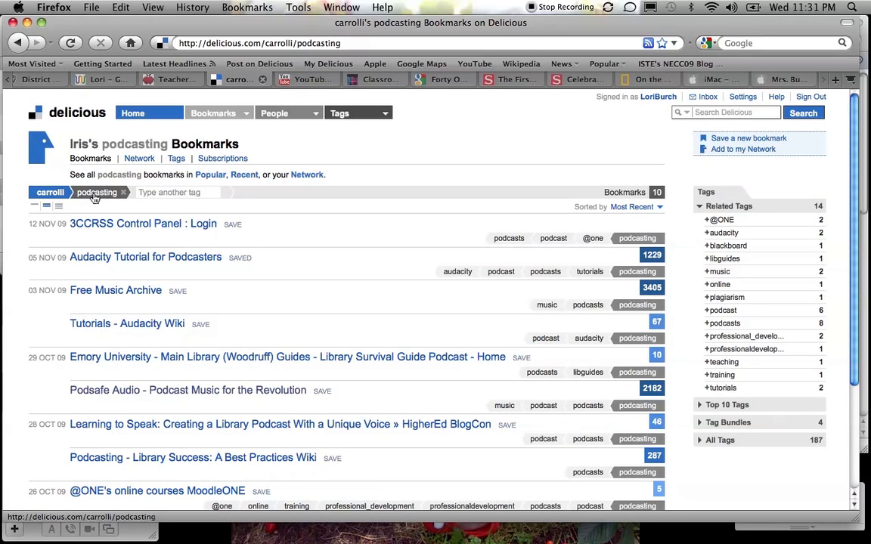
mouse_move(85, 202)
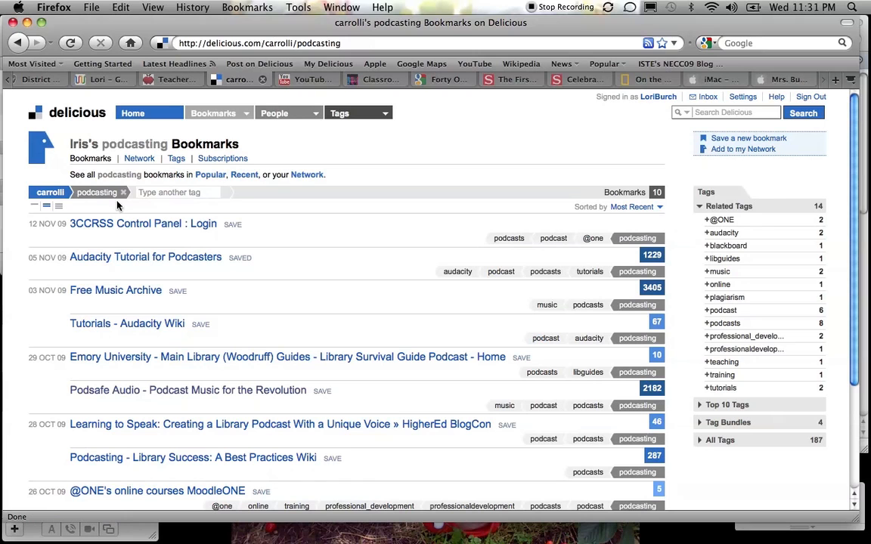
- Add tutorials as a second tag filter, narrowing to 2 bookmarks
left_click(177, 192)
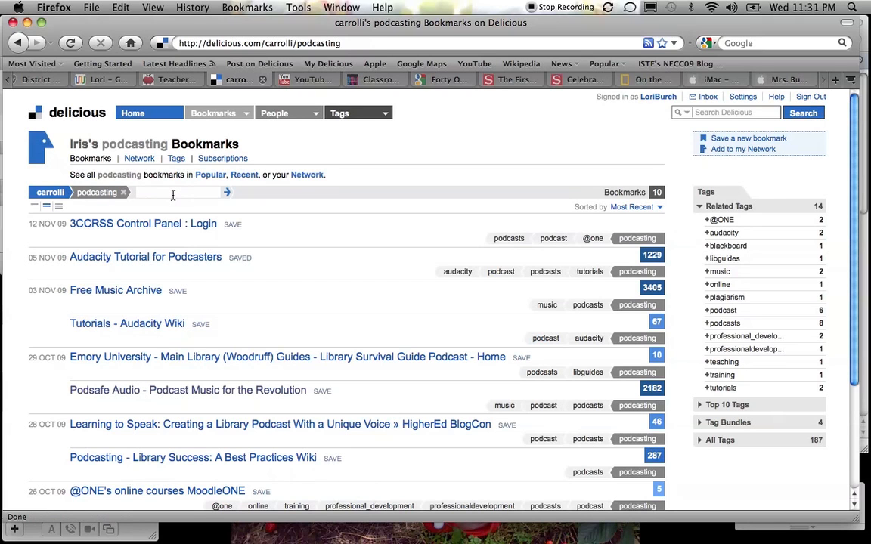
left_click(174, 192)
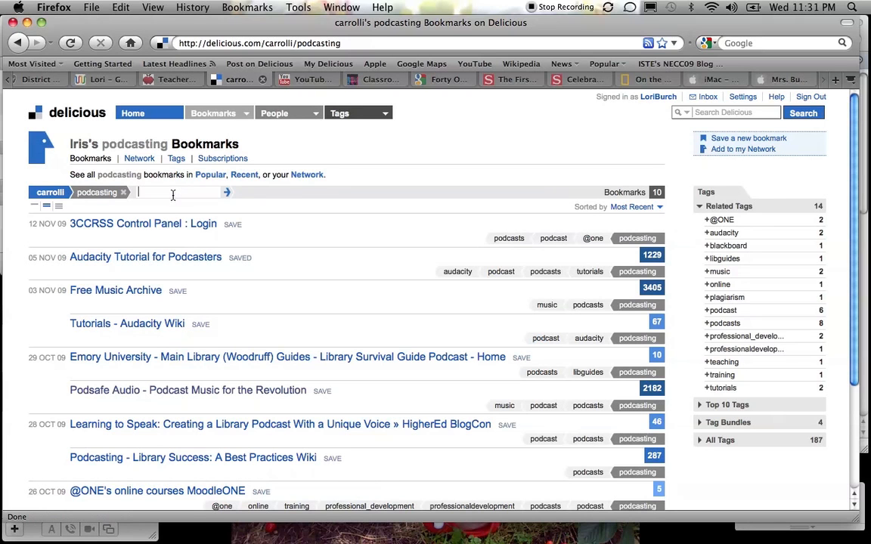
type("tutorials")
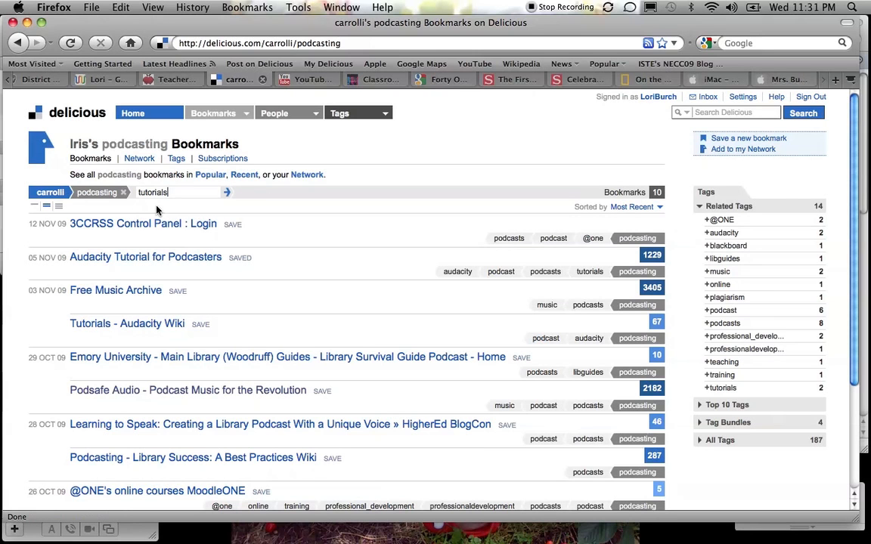
mouse_move(227, 196)
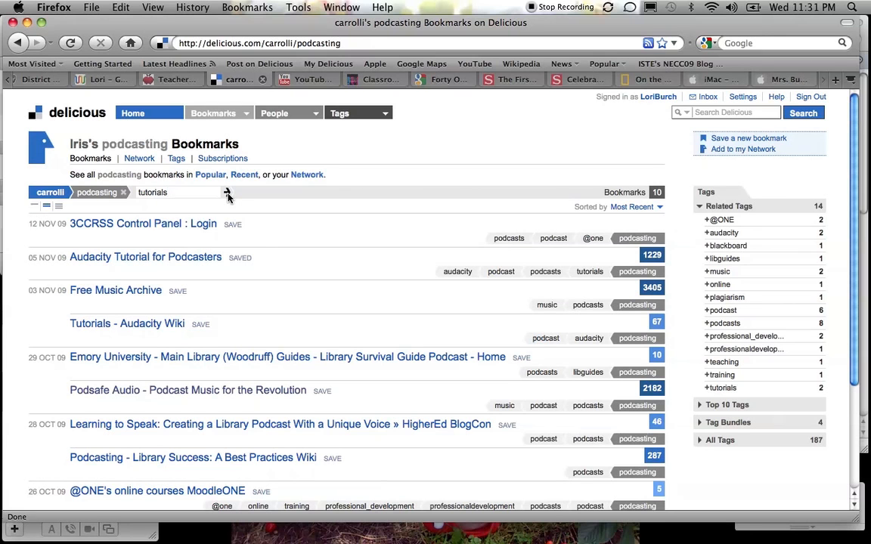
left_click(228, 192)
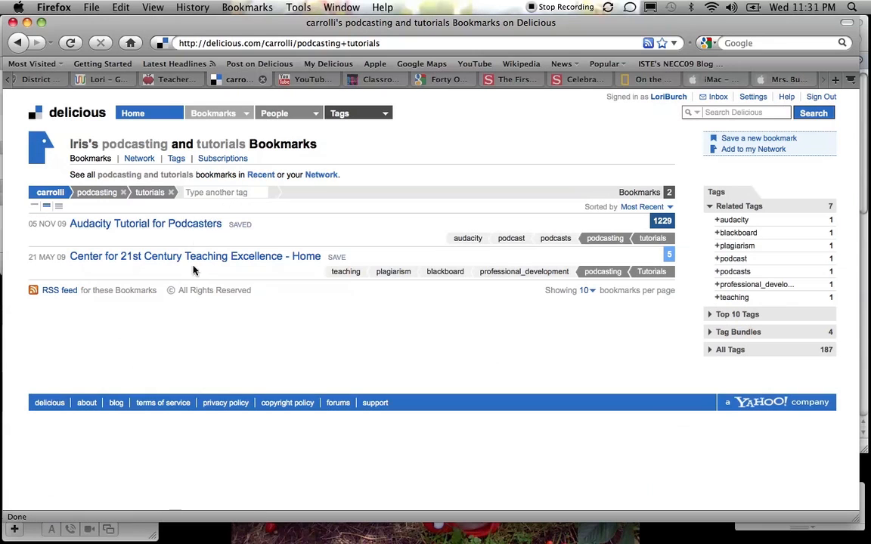
mouse_move(178, 224)
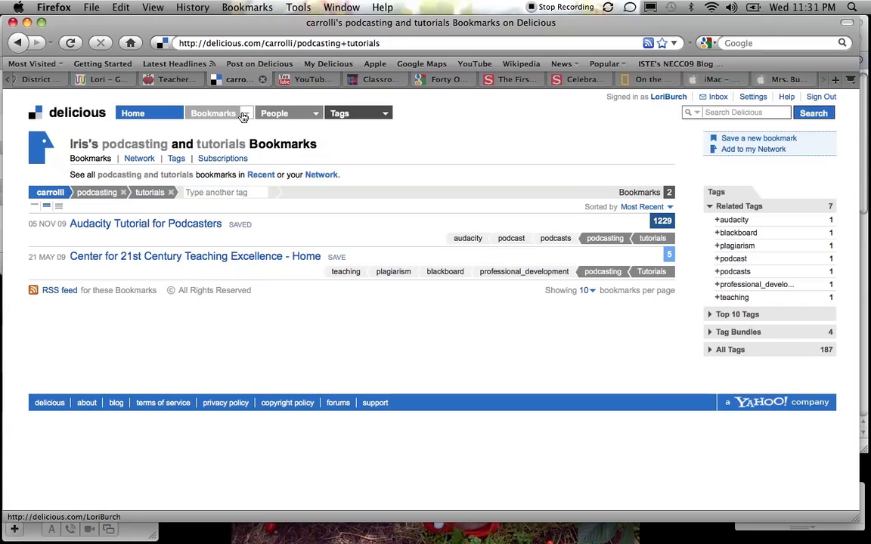
- Return to LoriBurch's own 1038-bookmark collection via My Bookmarks
left_click(214, 113)
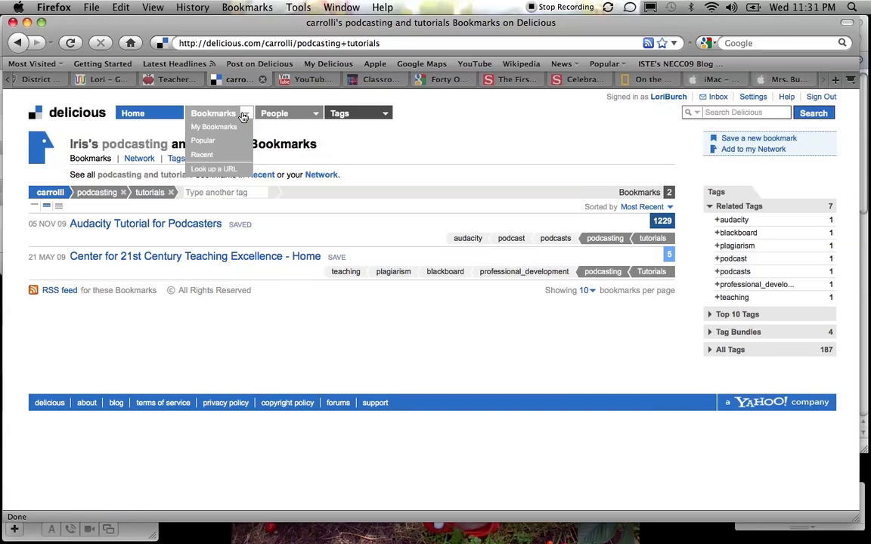
left_click(213, 126)
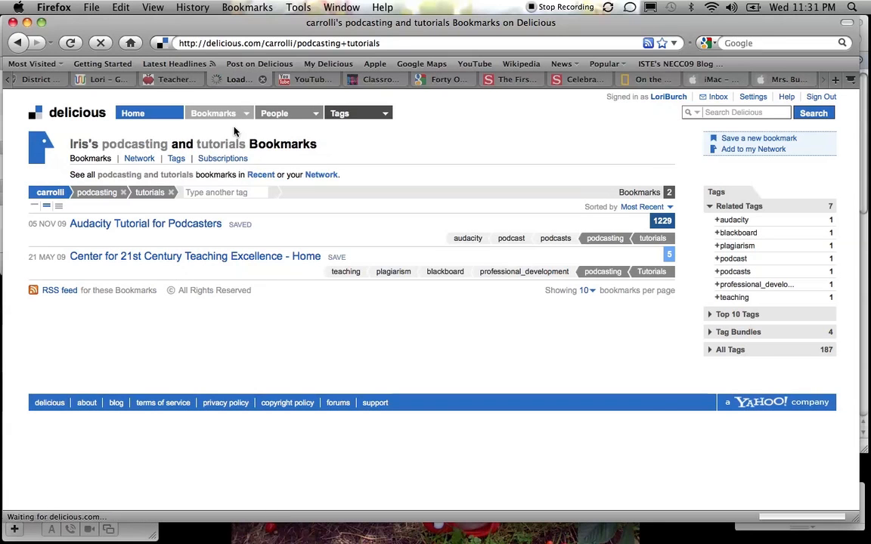
left_click(669, 96)
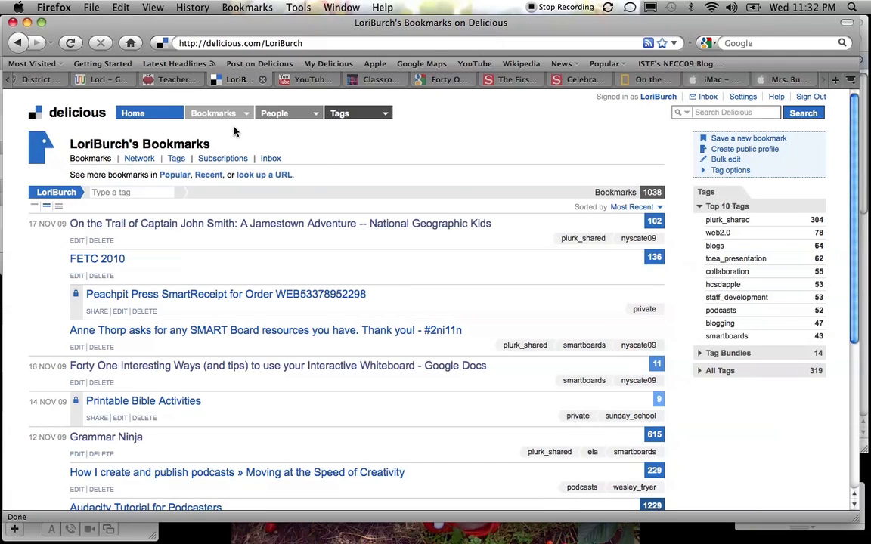
mouse_move(461, 185)
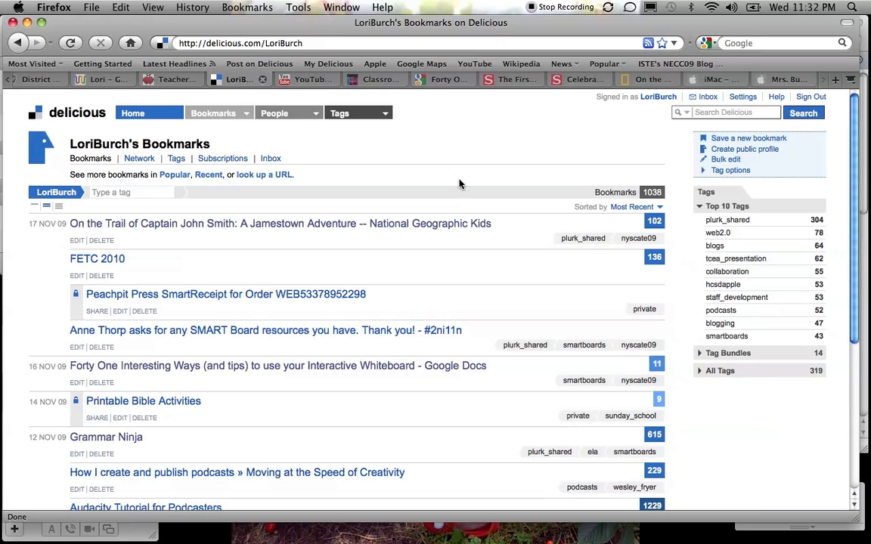
mouse_move(666, 281)
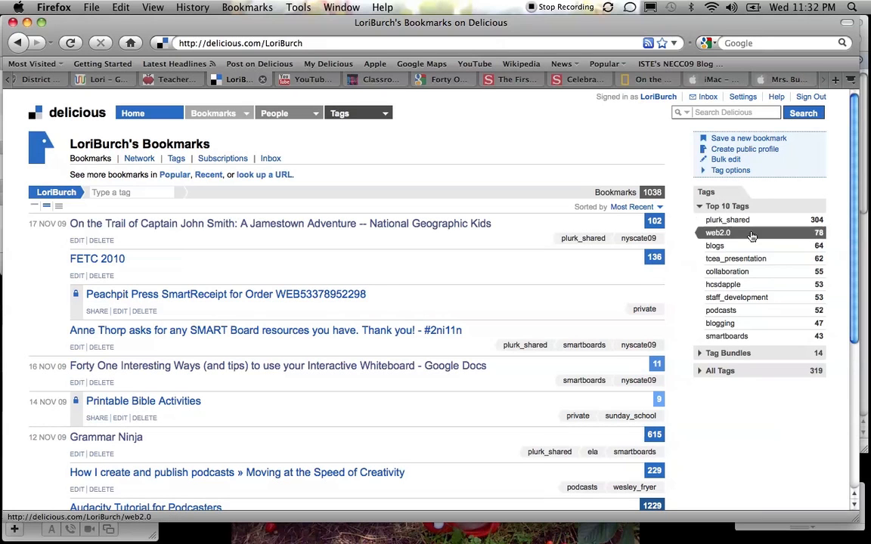
mouse_move(715, 245)
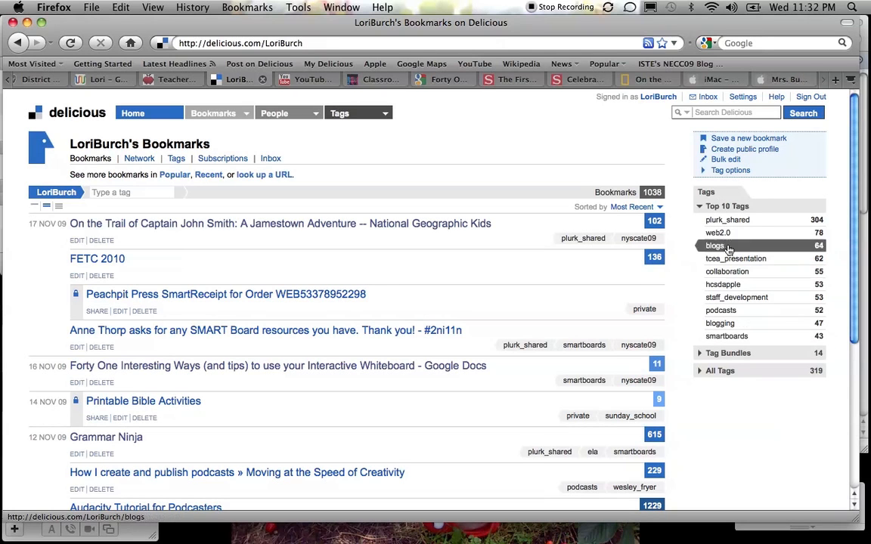
mouse_move(739, 323)
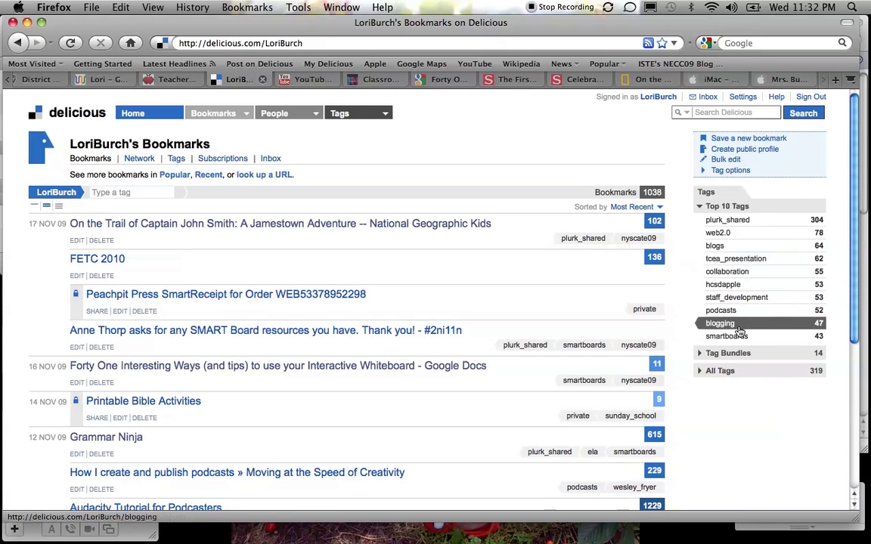
mouse_move(726, 335)
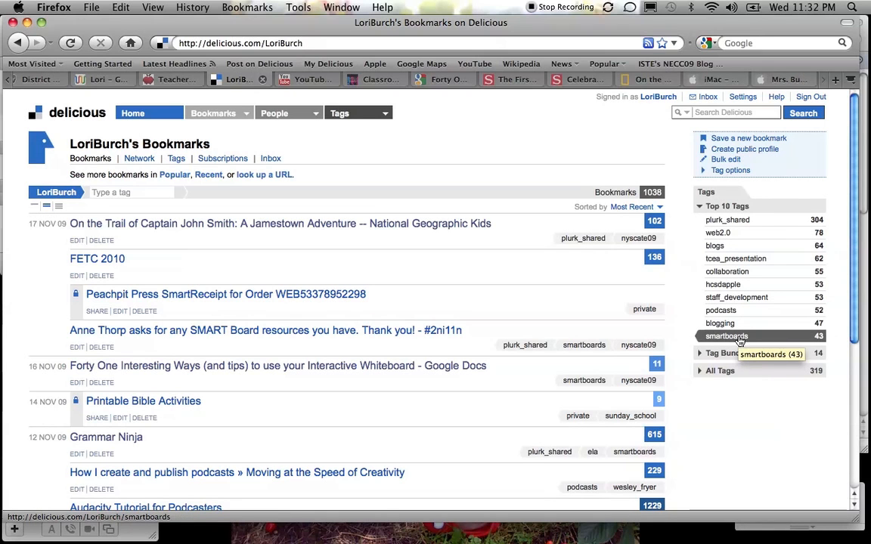
mouse_move(752, 384)
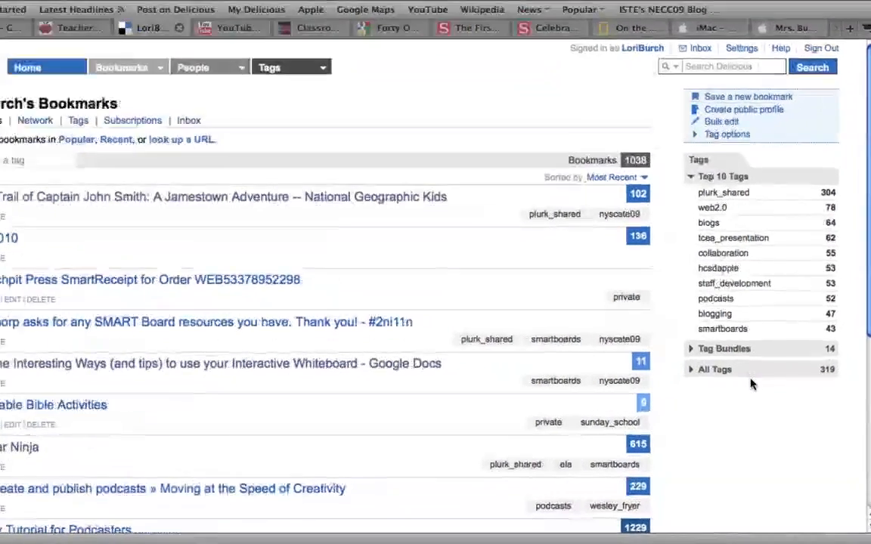
scroll("down", 3)
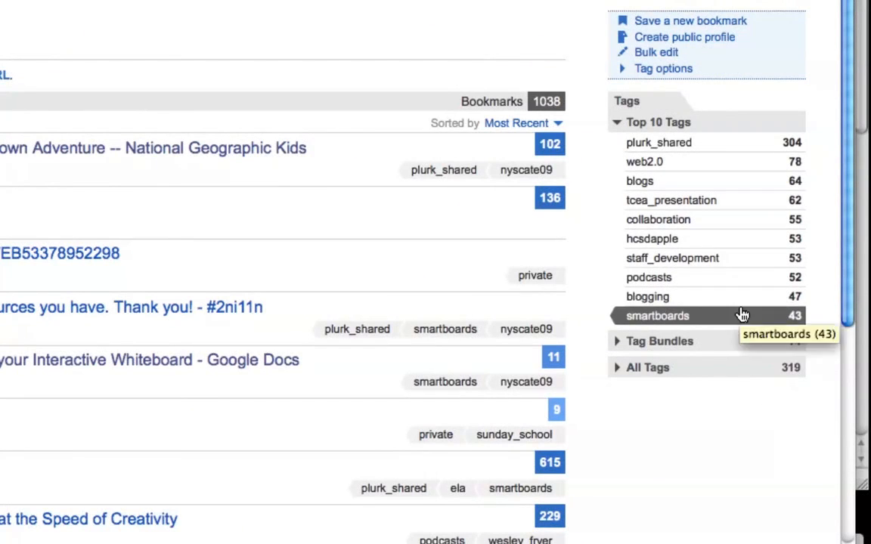
mouse_move(677, 375)
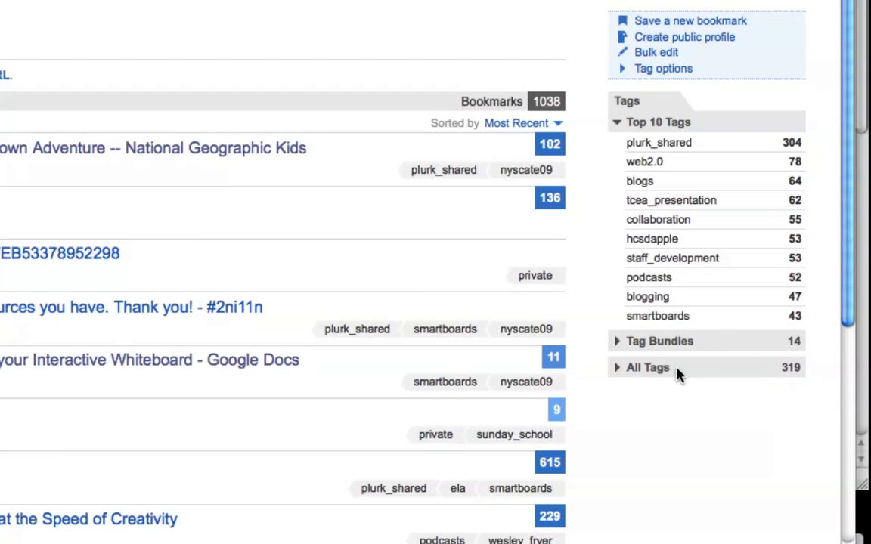
mouse_move(780, 384)
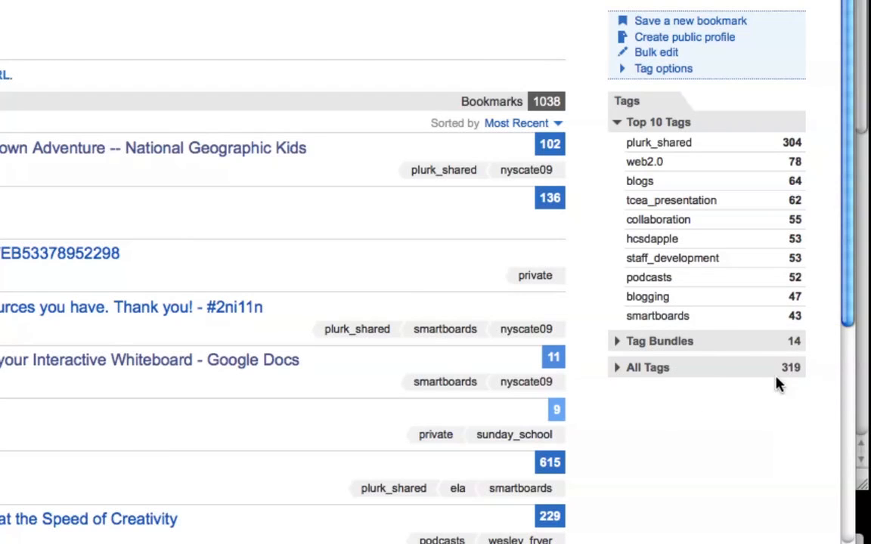
mouse_move(619, 376)
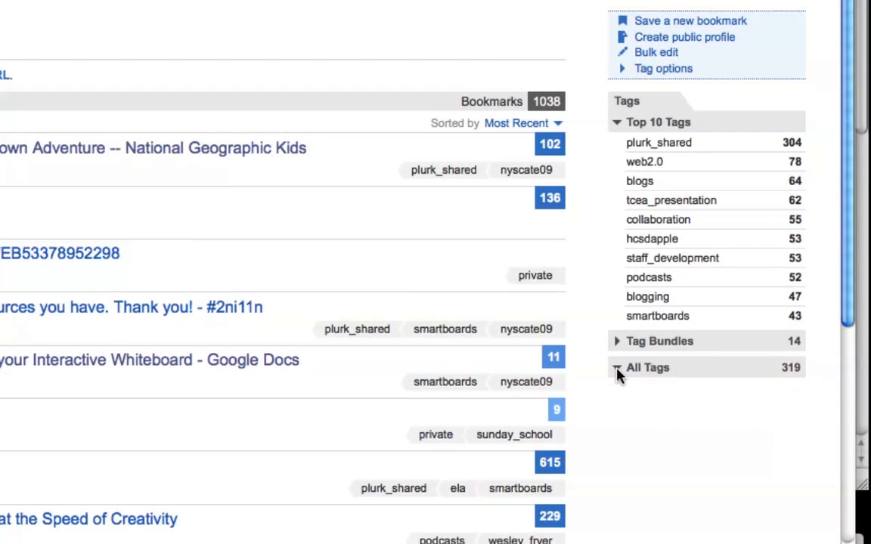
left_click(617, 367)
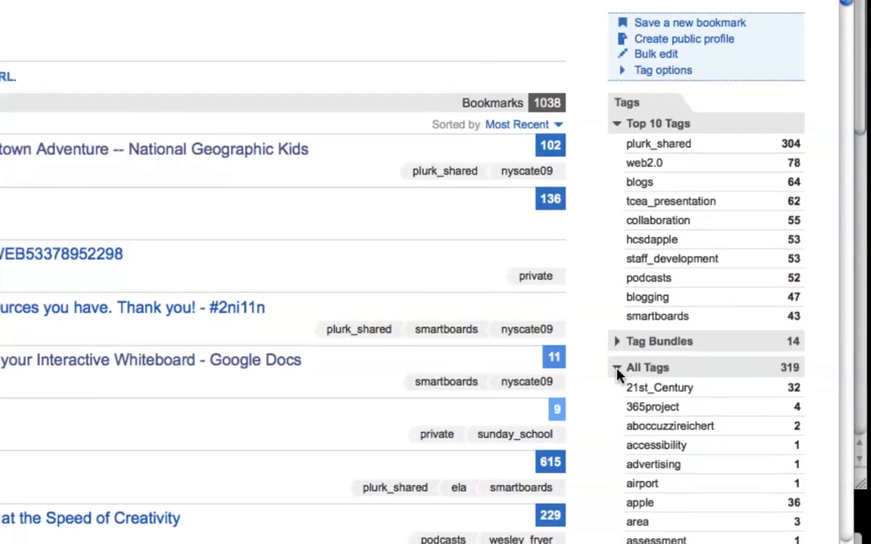
scroll("up", 3)
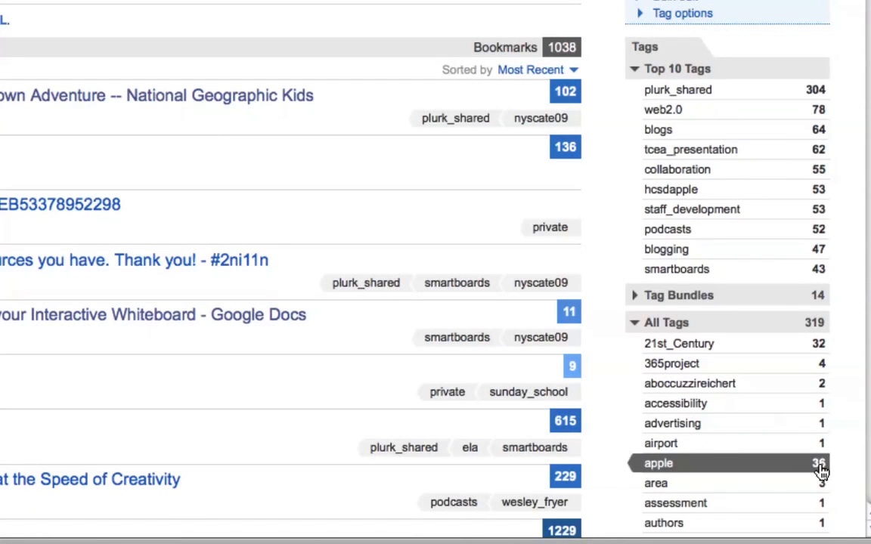
mouse_move(604, 355)
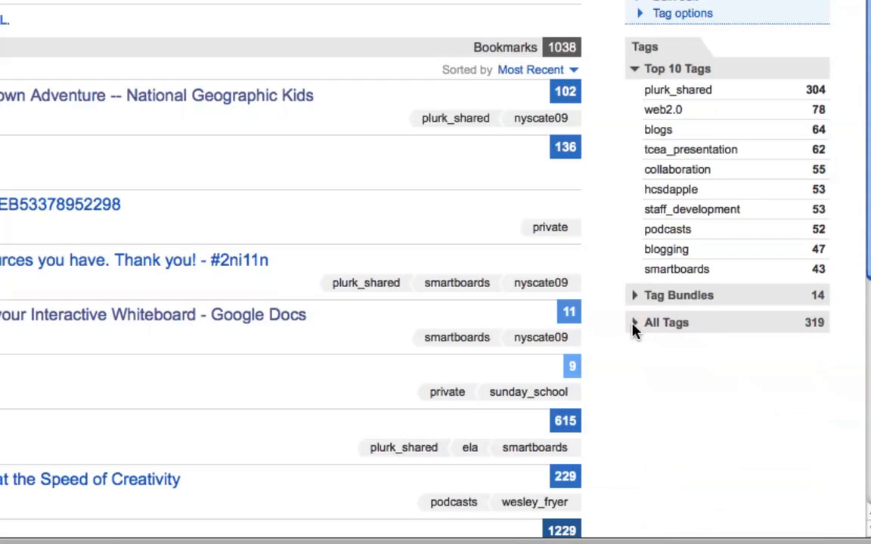
mouse_move(640, 301)
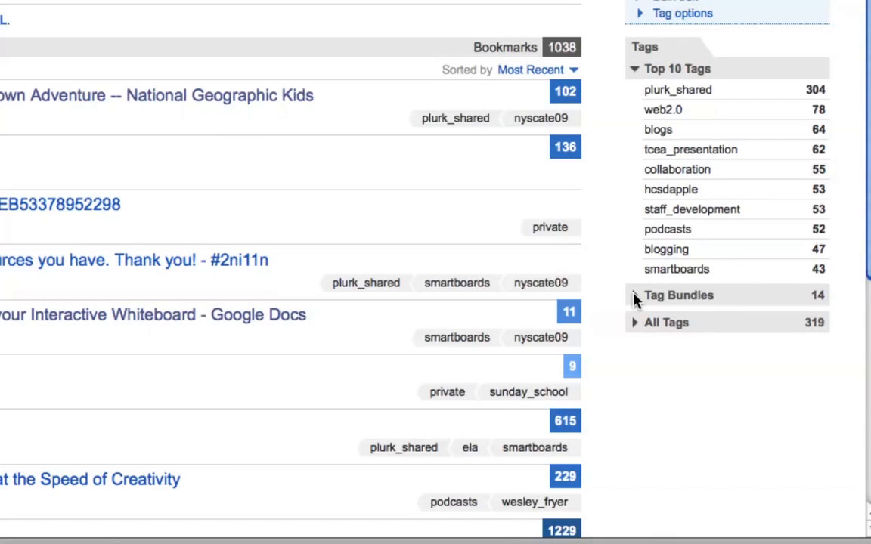
- Expand the 14 tag bundles and leave the Conferences bundle folded up
left_click(635, 295)
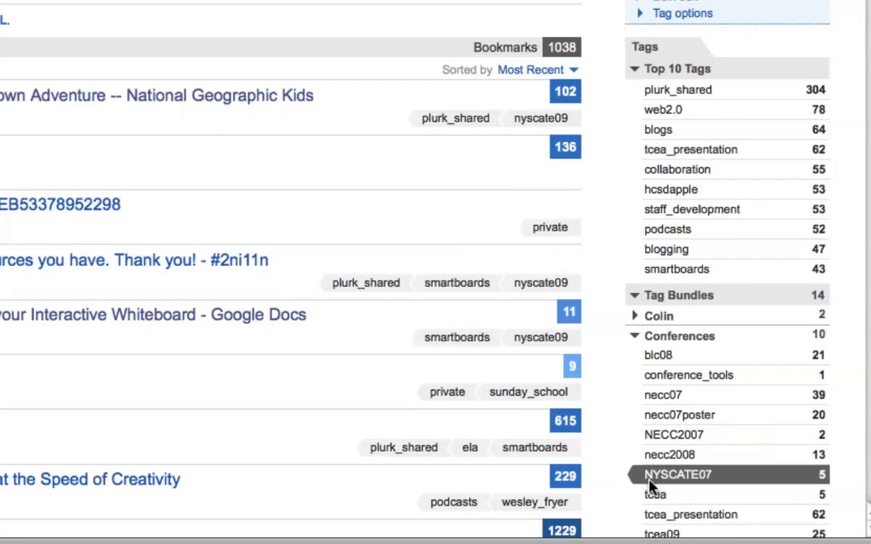
scroll("down", 3)
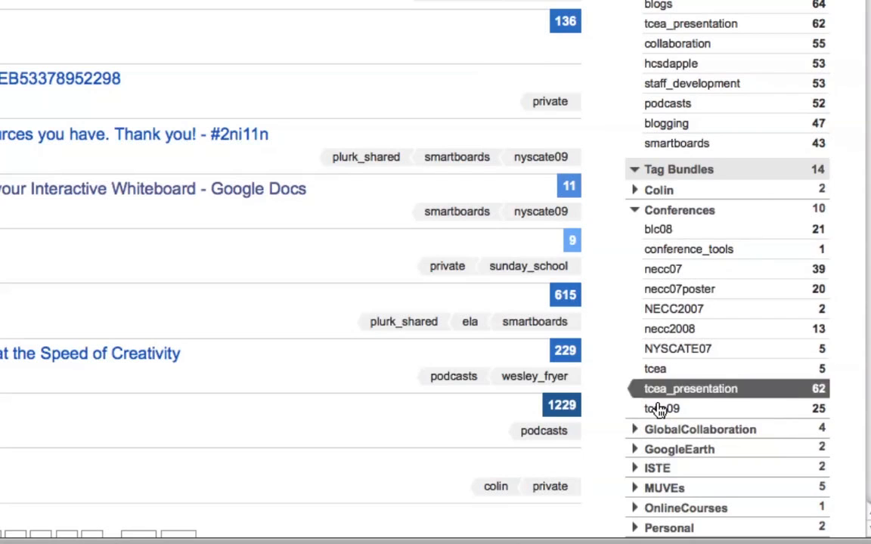
left_click(635, 210)
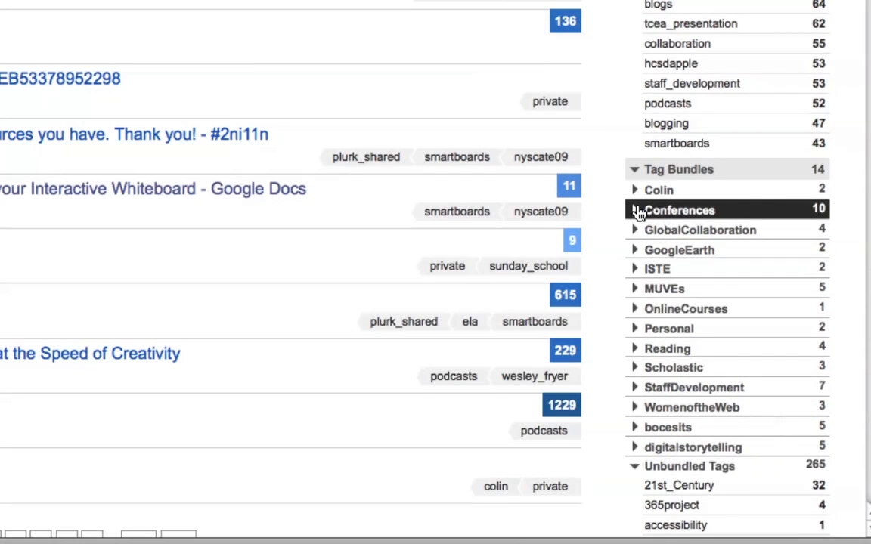
left_click(635, 210)
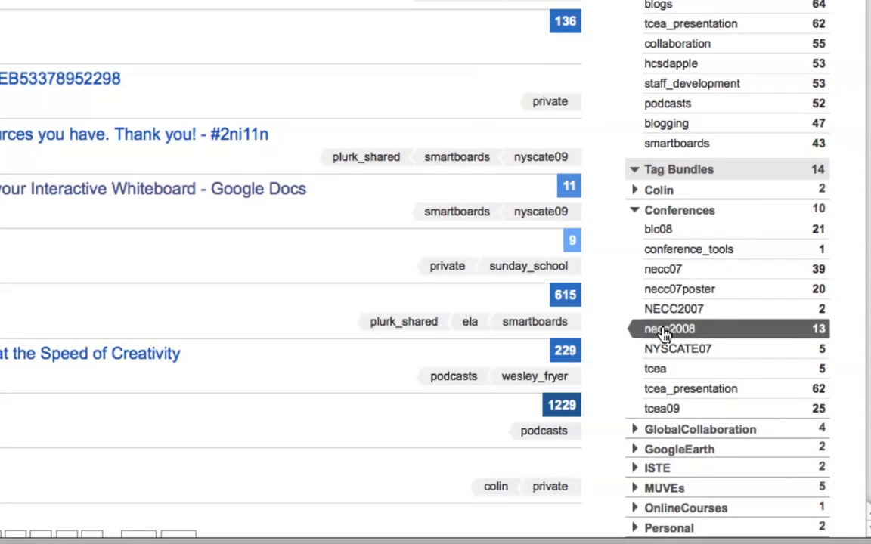
left_click(635, 210)
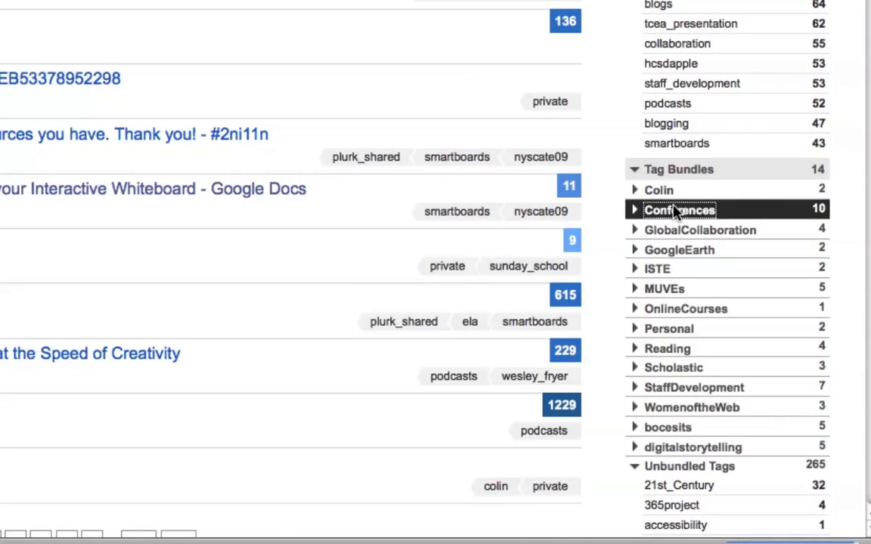
- Open the Conferences bundle's 167 bookmarks
left_click(678, 209)
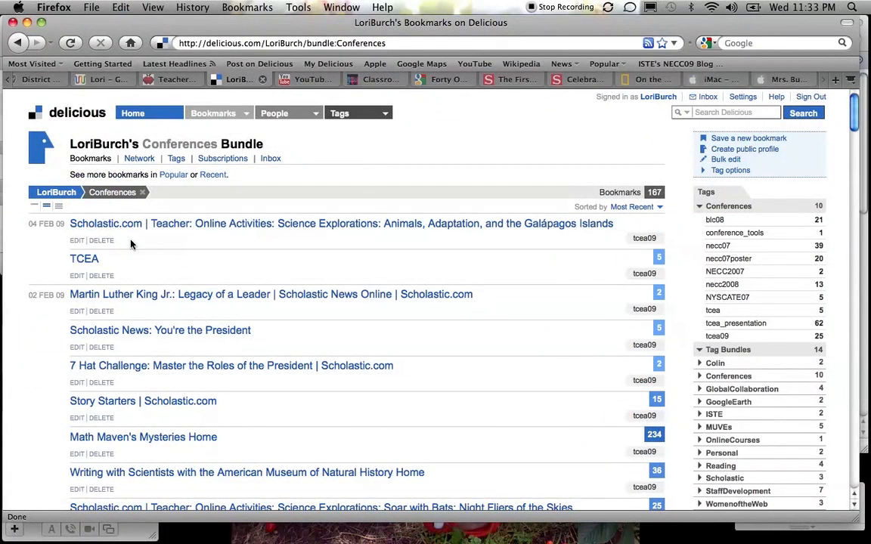
mouse_move(434, 408)
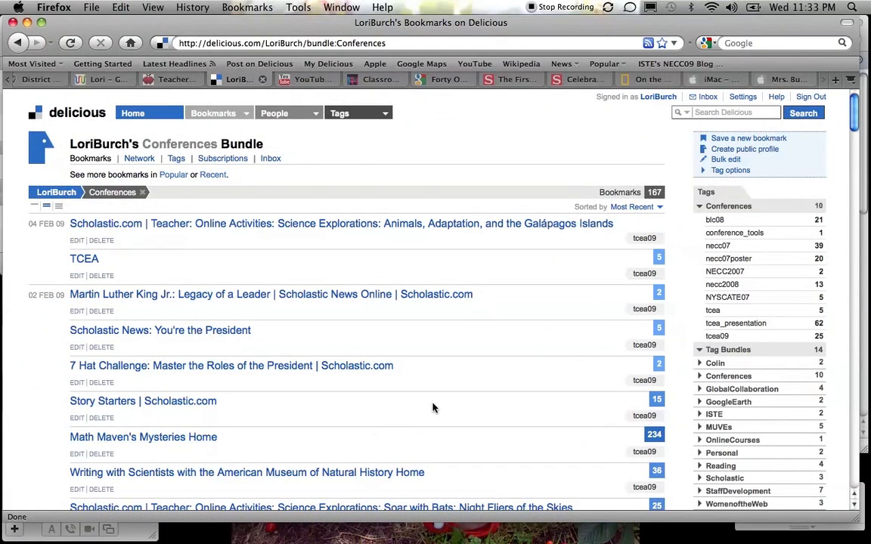